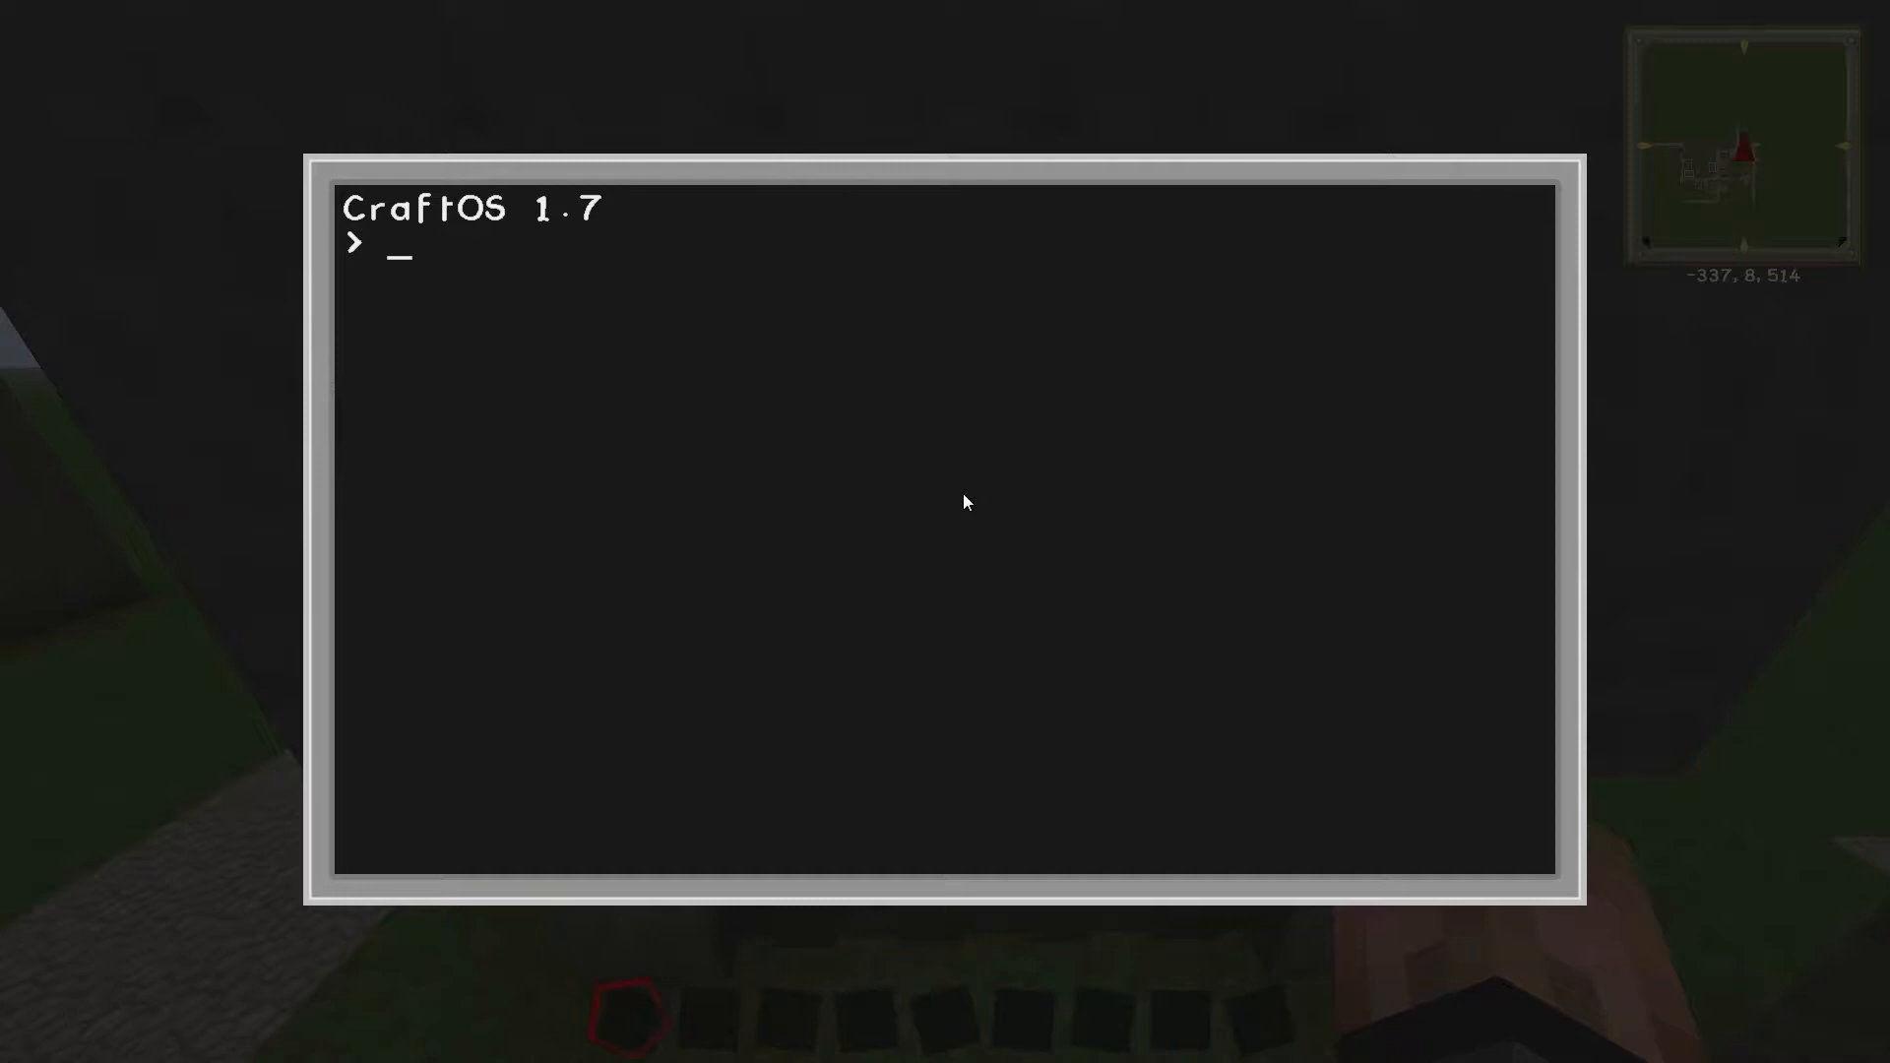
Start the edit command at the CraftOS prompt to create a new program
{"action": "type", "text": "edit rom/"}
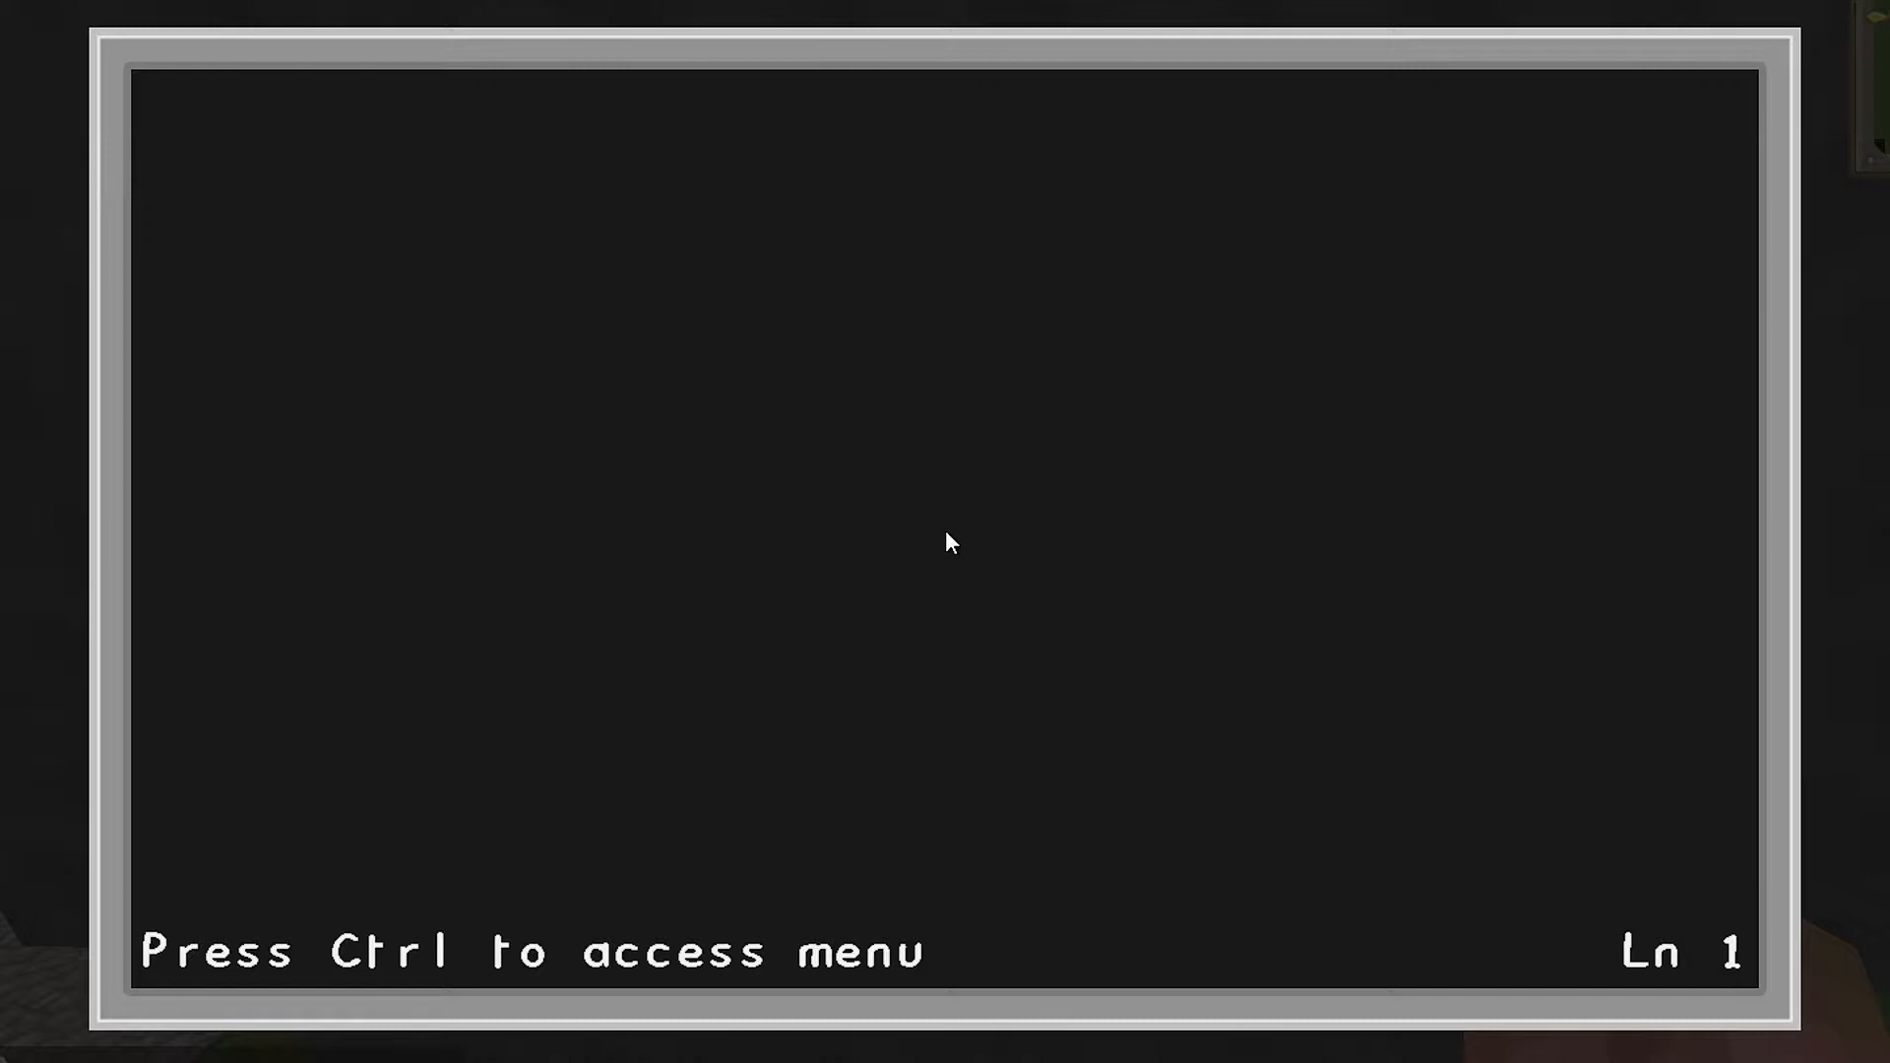
Write mon = peripheral.wrap("back") and begin the mon.setTextScale line
{"action": "type", "text": "mon ="}
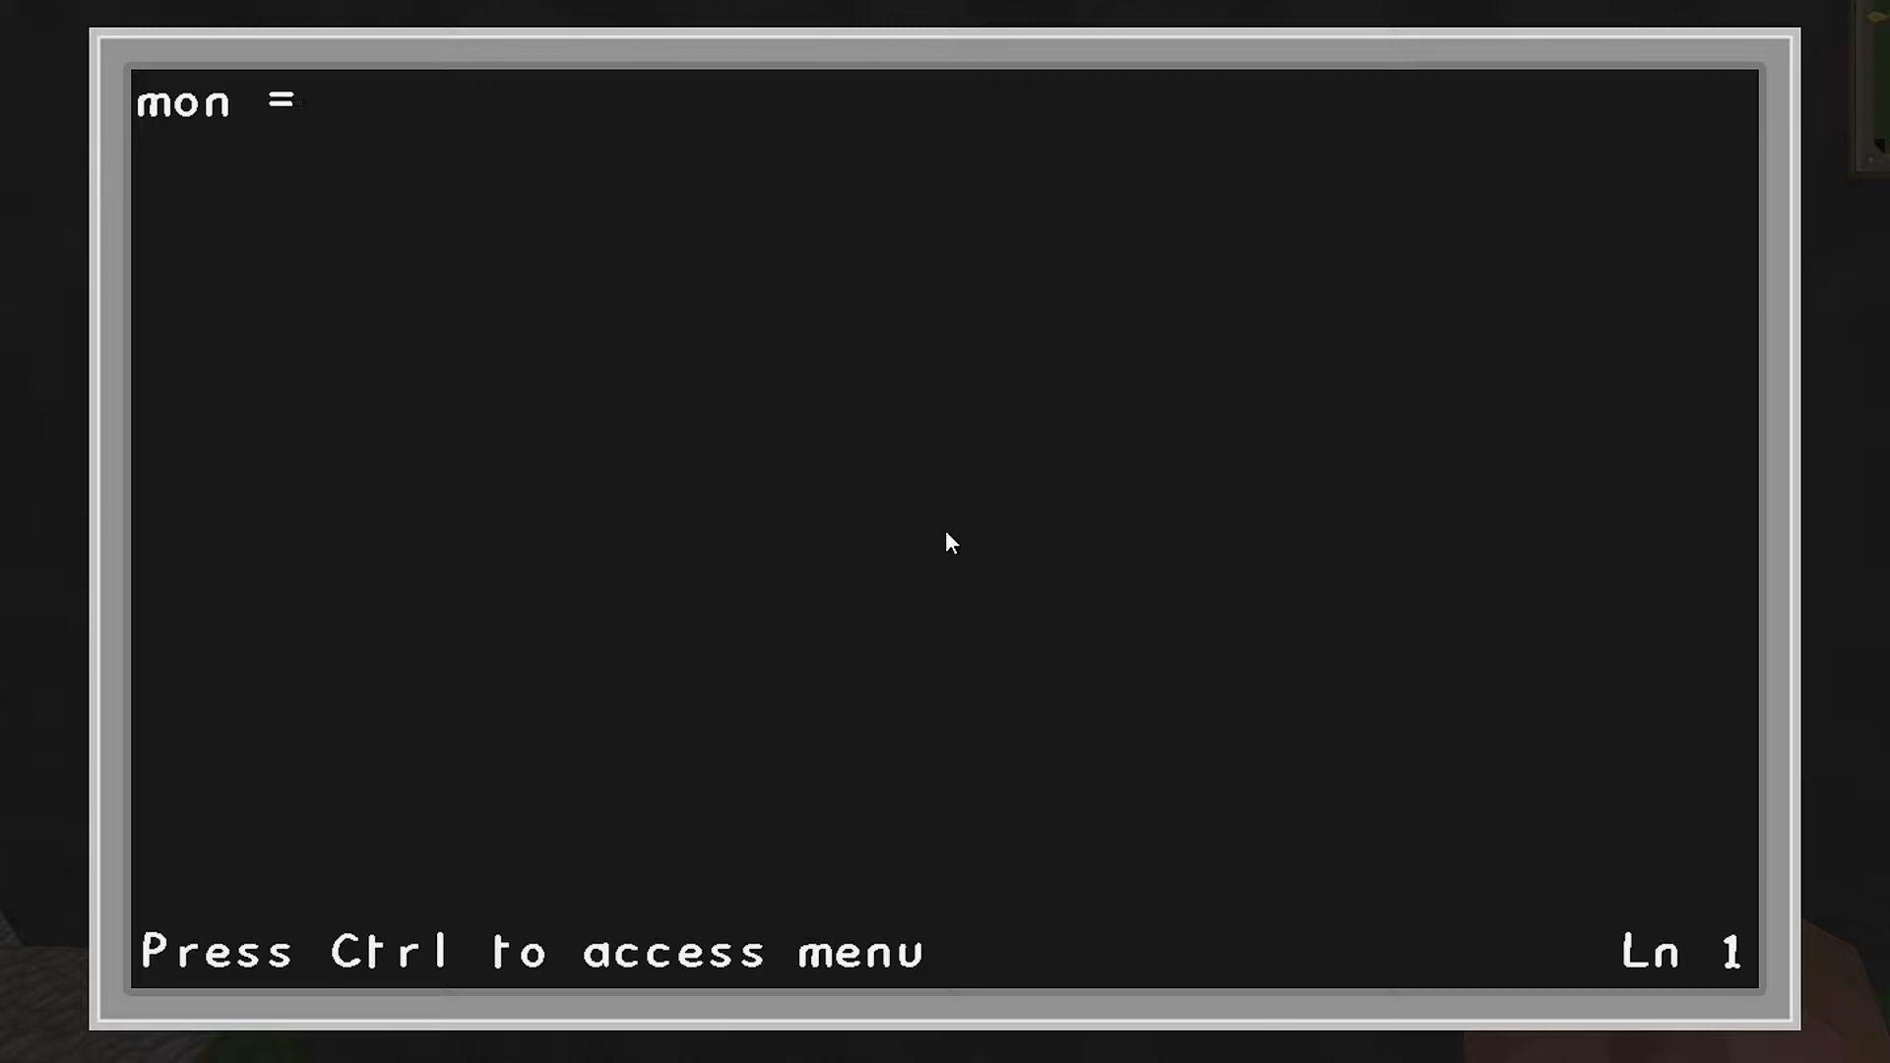
{"action": "type", "text": "peripheral."}
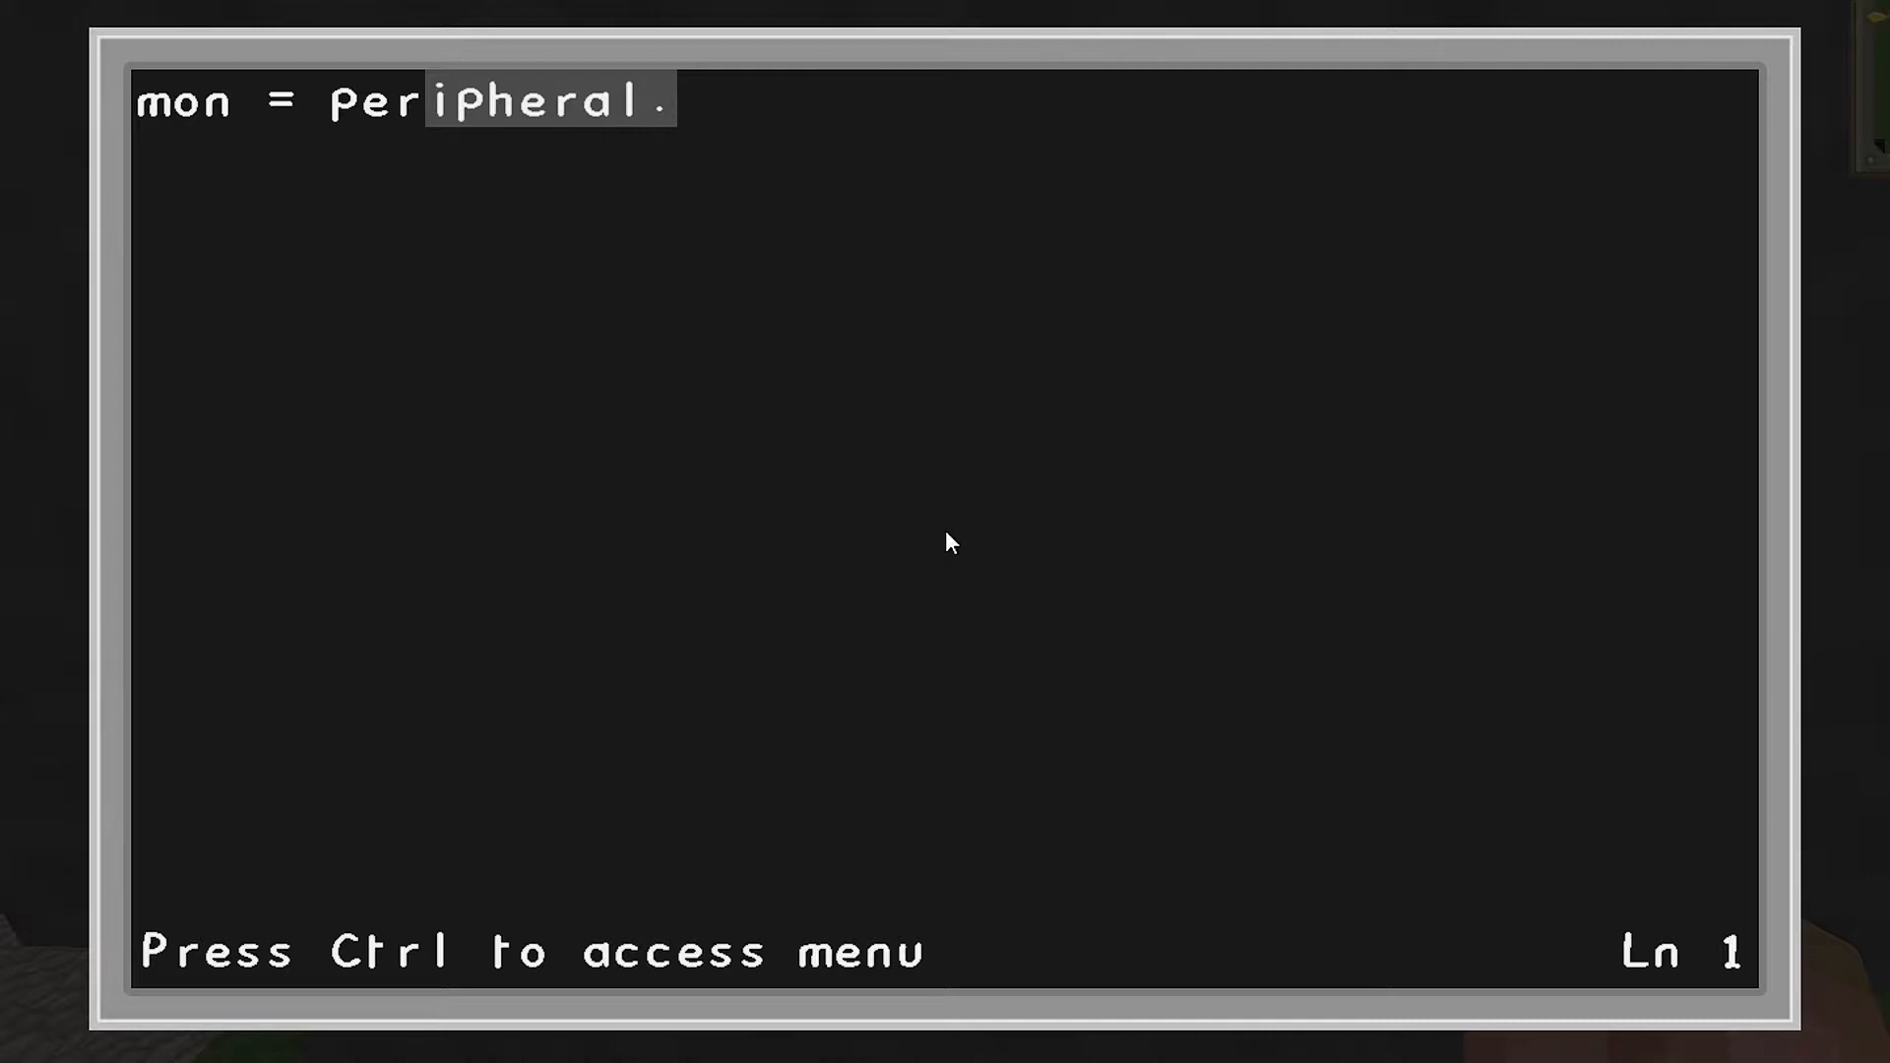
{"action": "type", "text": "call("}
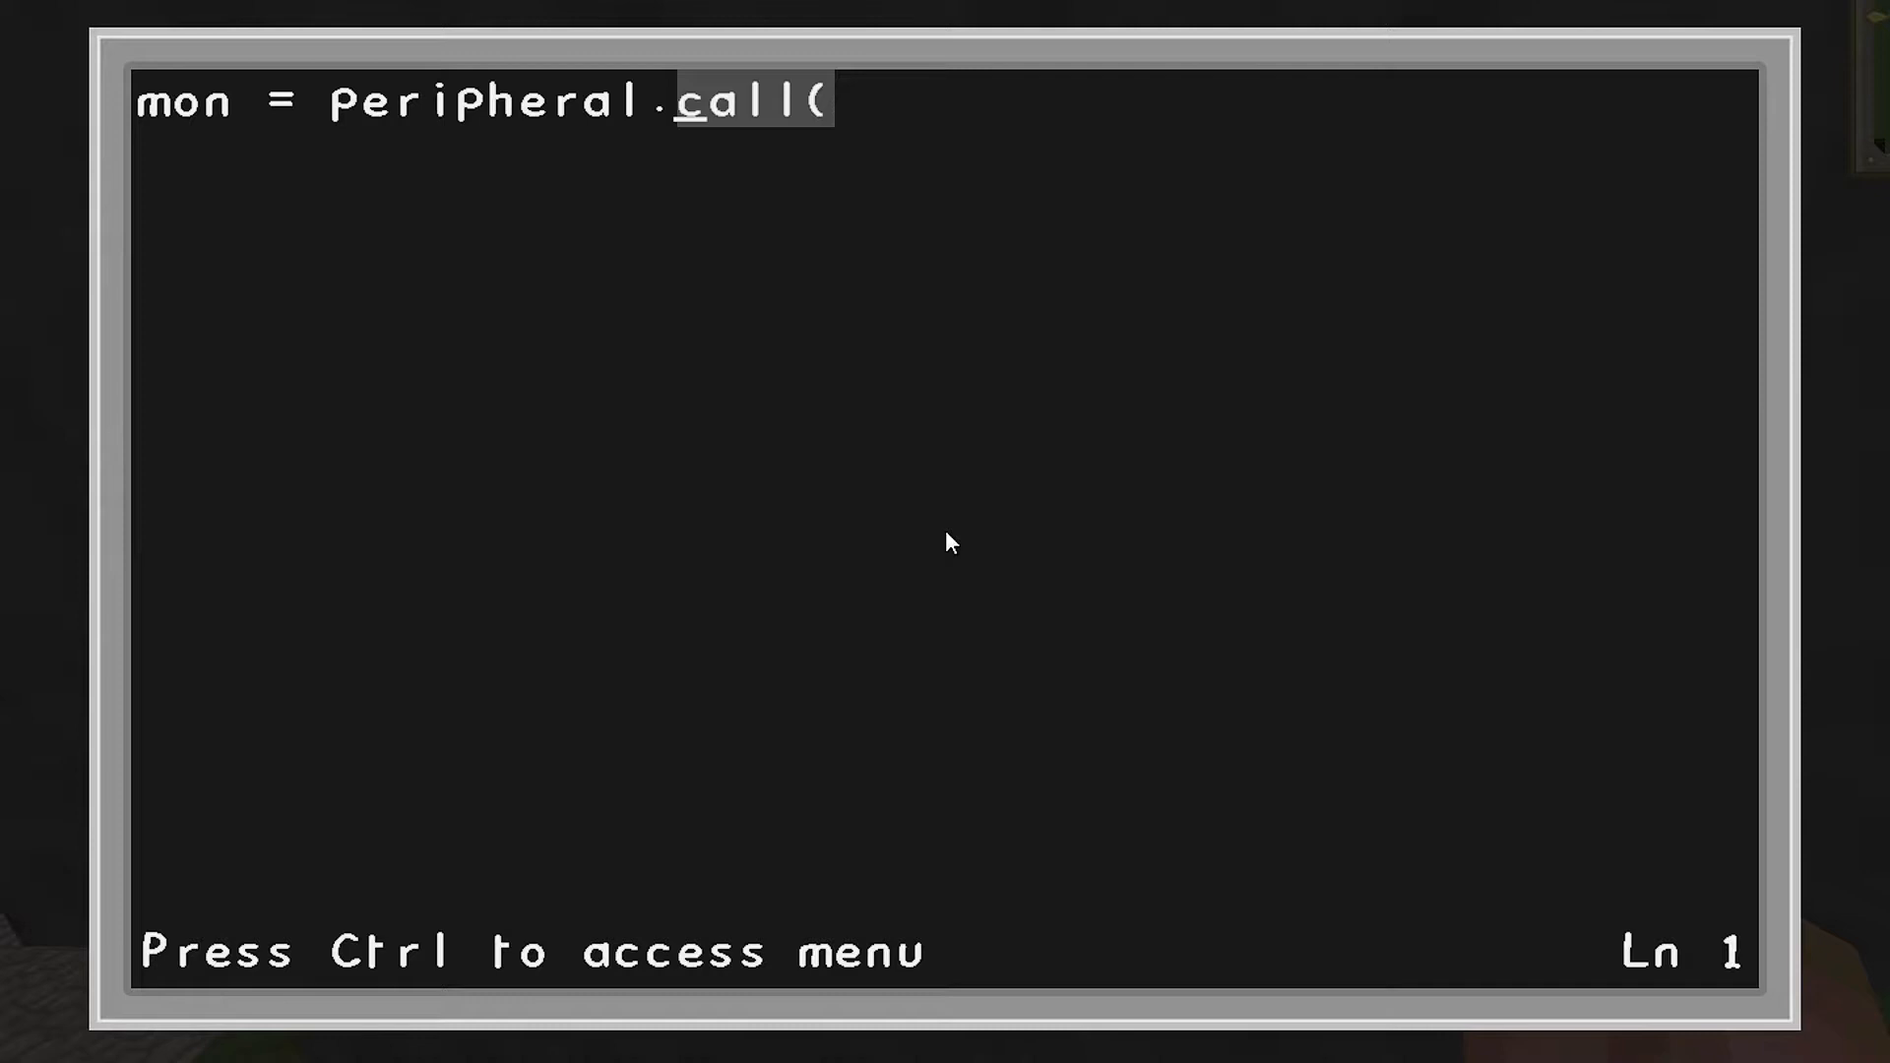
{"action": "type", "text": "wrap(\"back"}
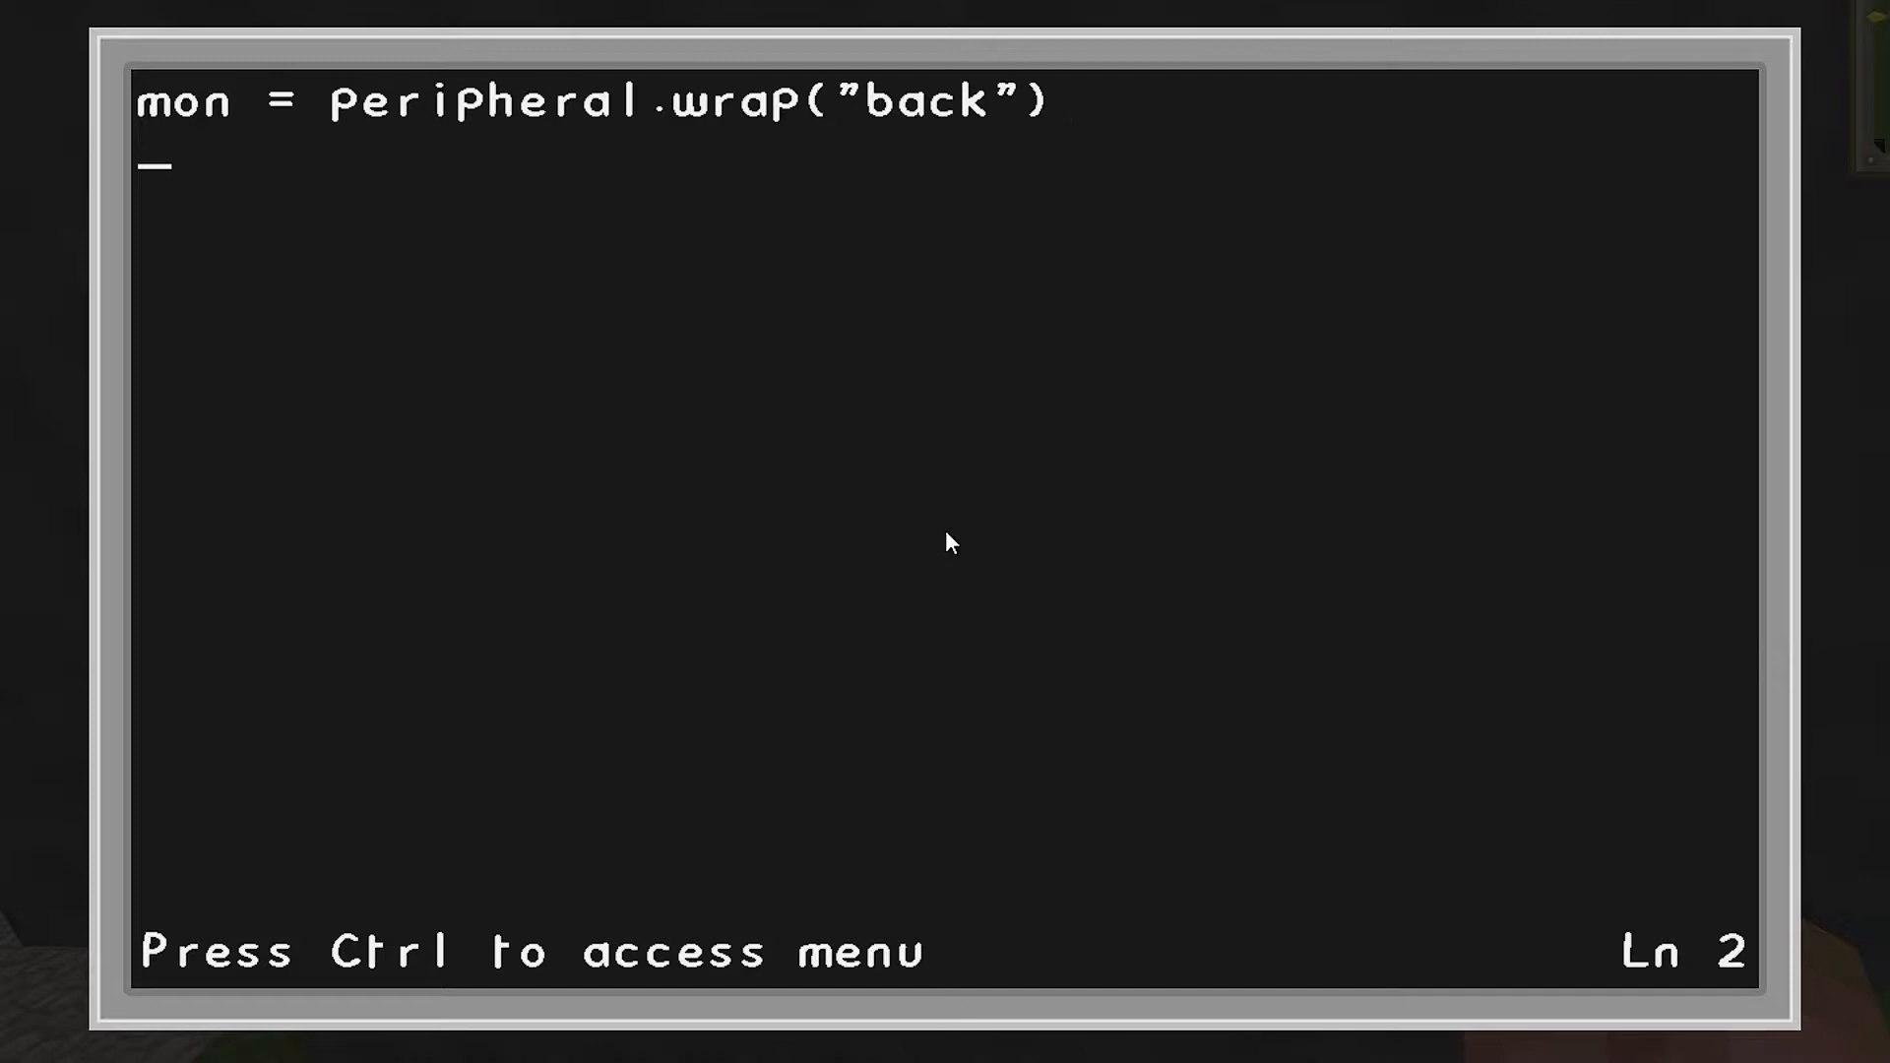
{"action": "type", "text": "mon.setTextScale(5"}
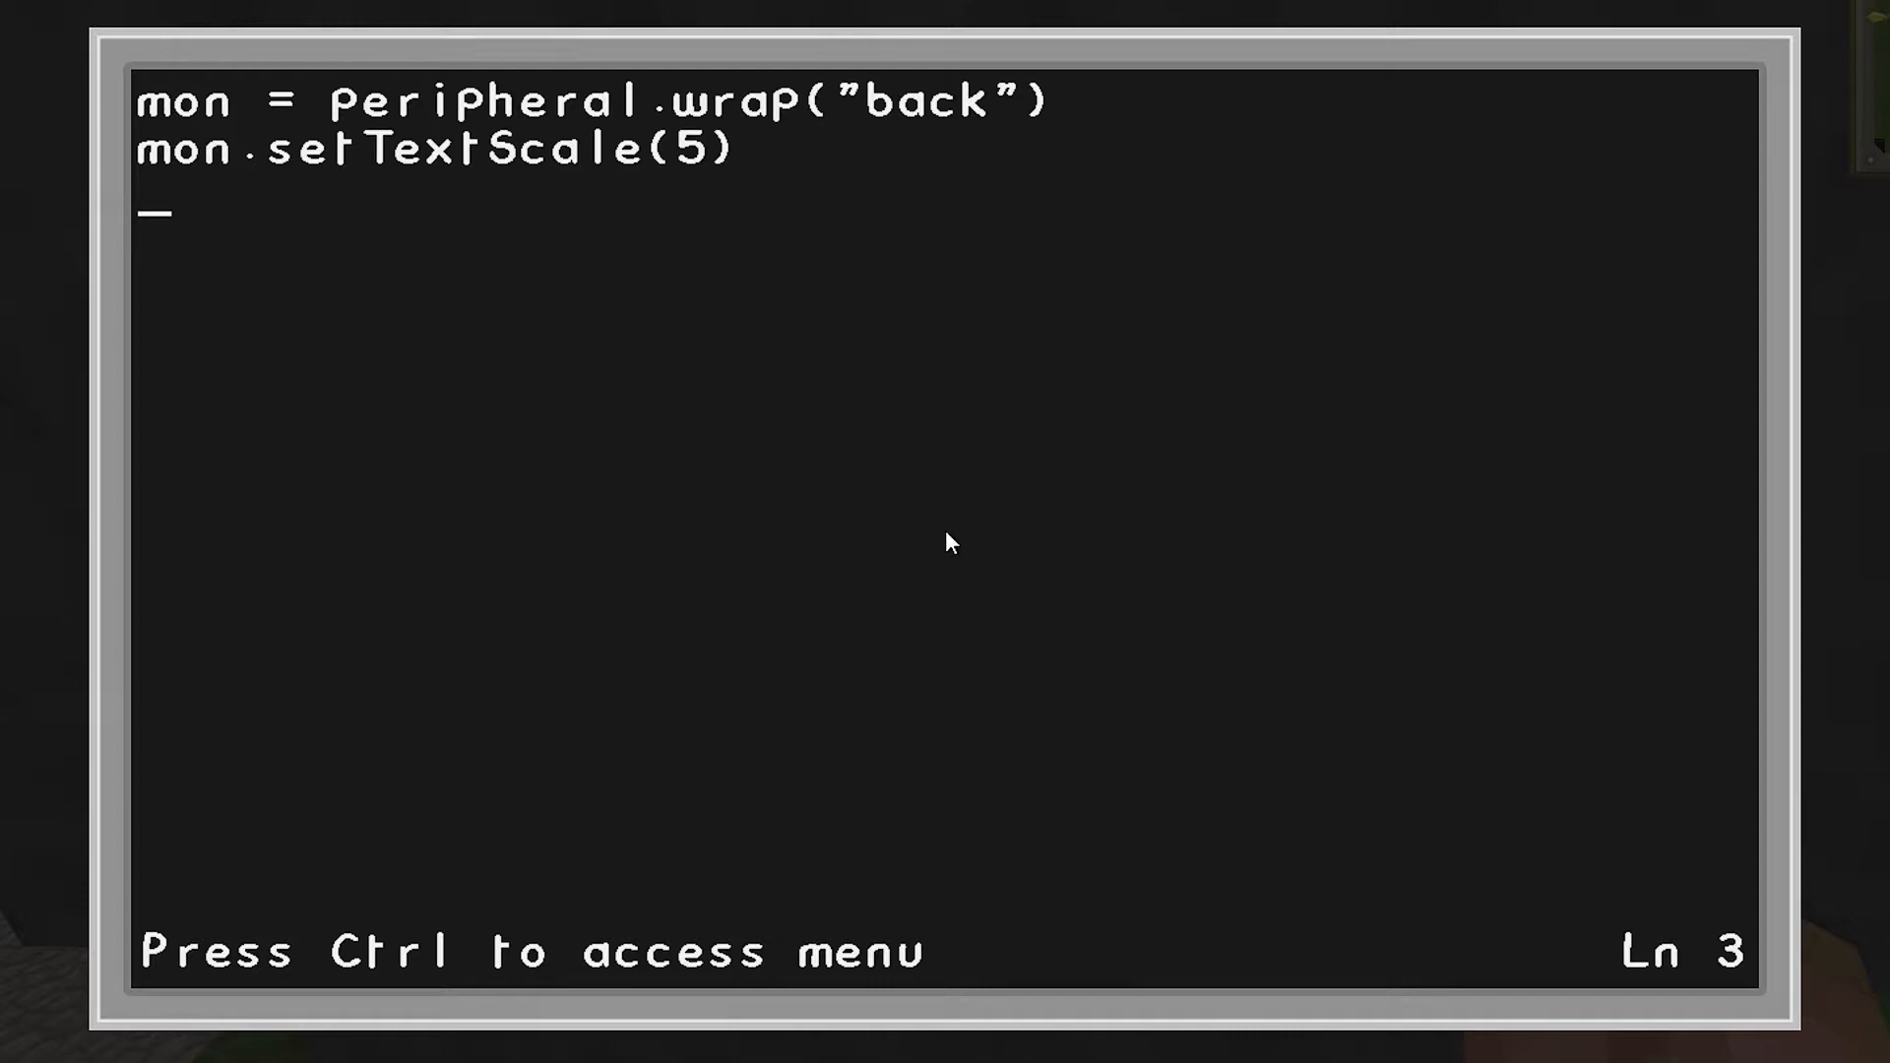
Write mon.setCursorPos(1,1) to start text at the monitor's top-left
{"action": "type", "text": "mon.setCursor"}
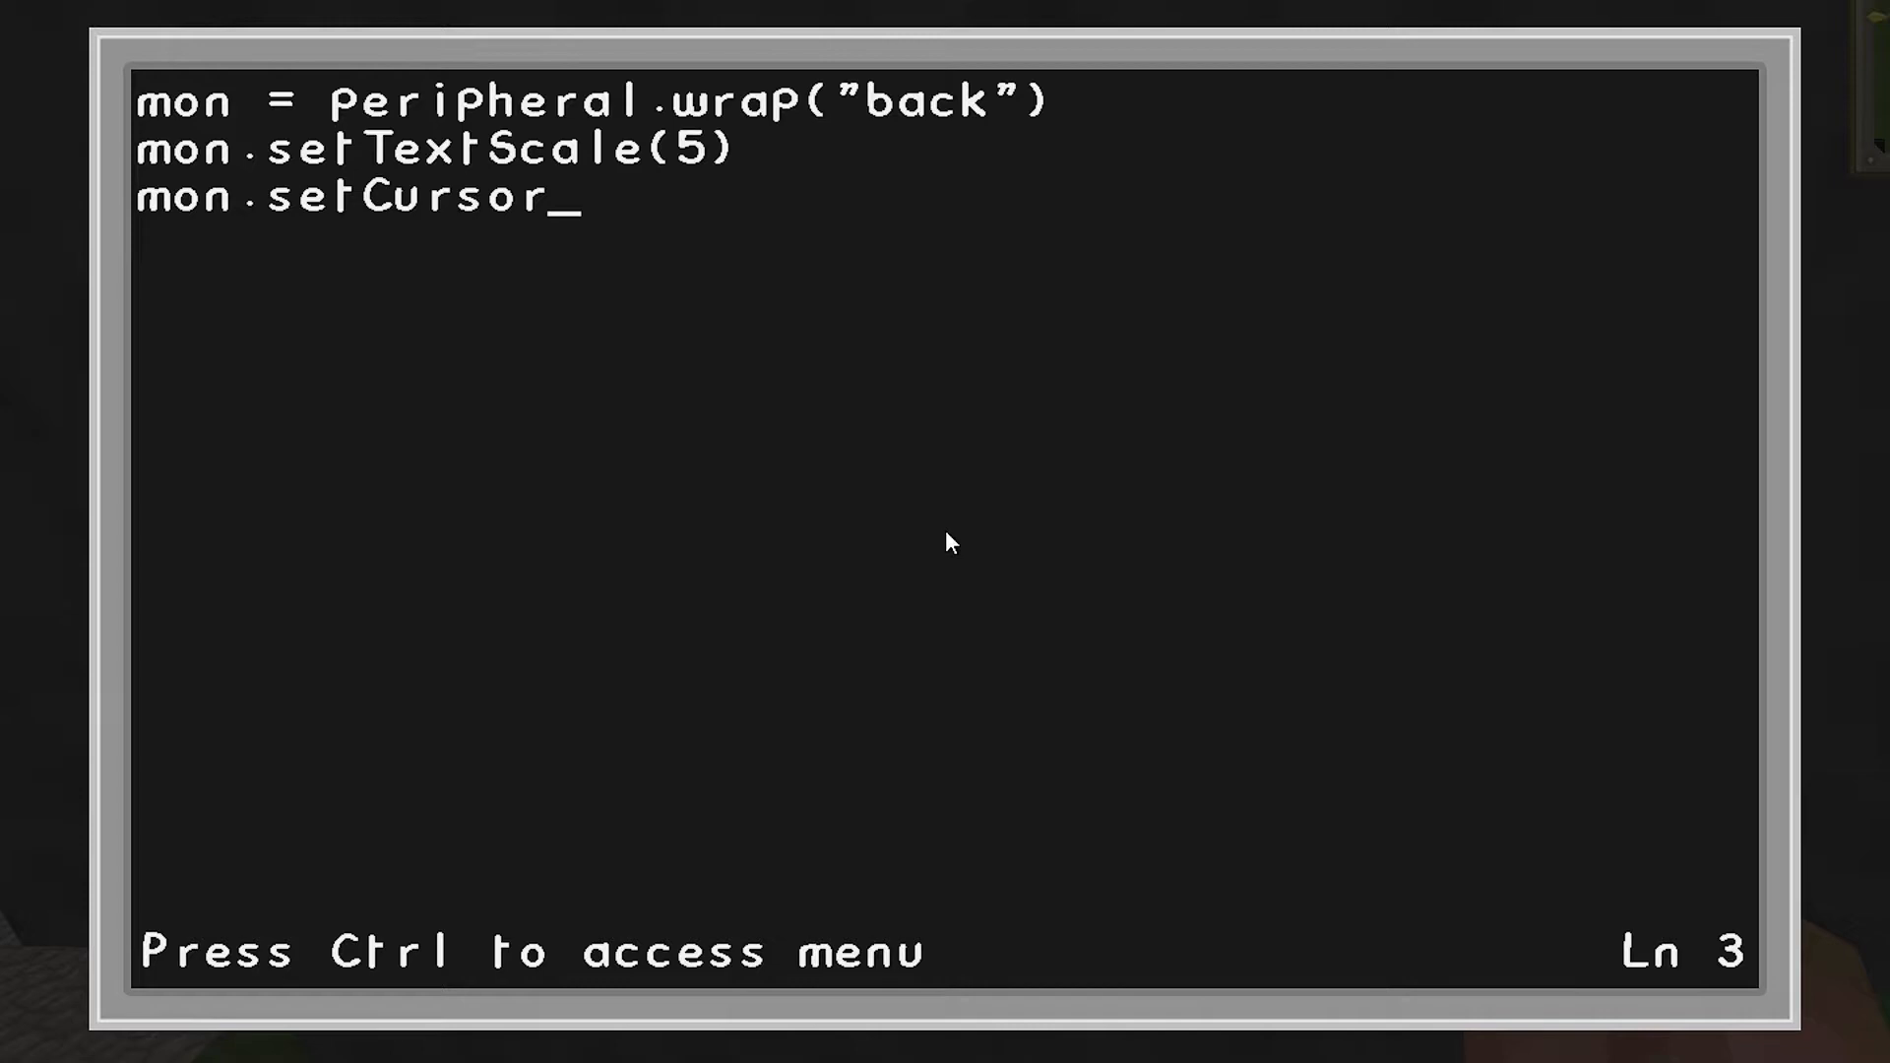
{"action": "type", "text": "Pos"}
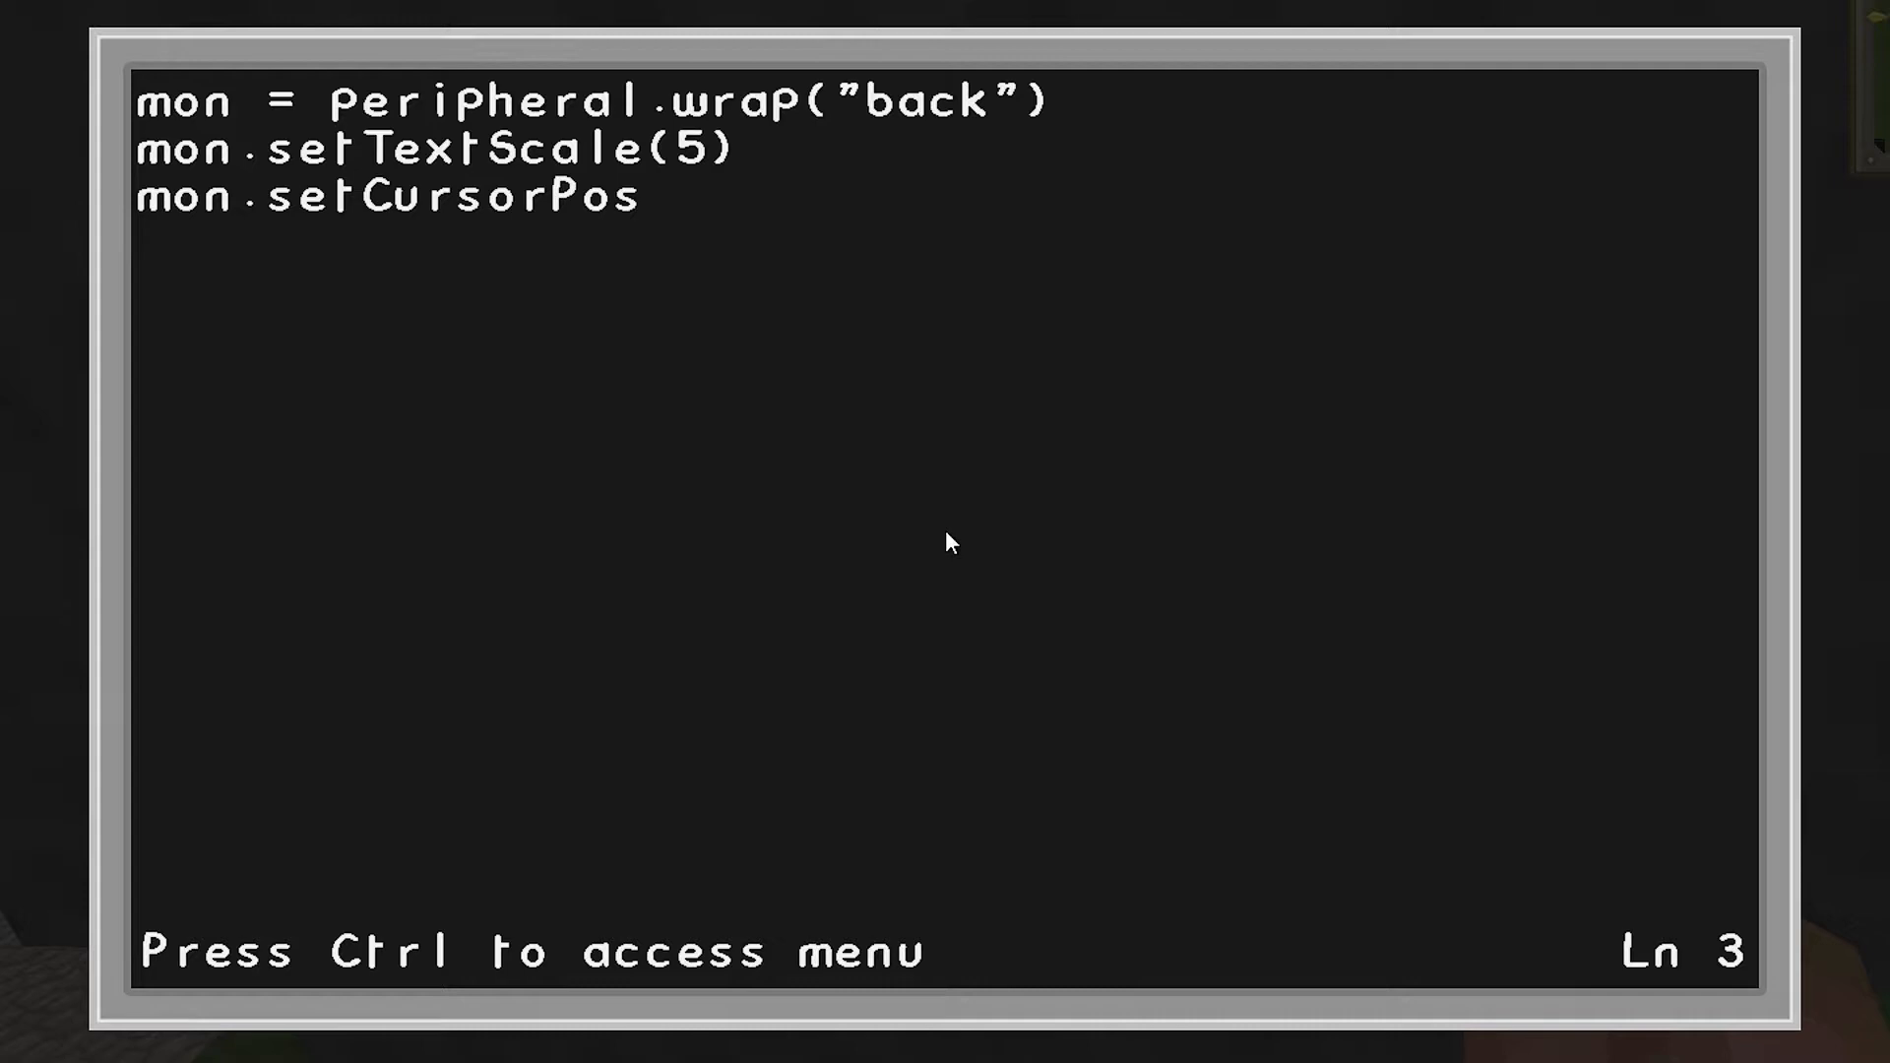
{"action": "type", "text": "(1,1"}
{"action": "type", "text": "mon.wri"}
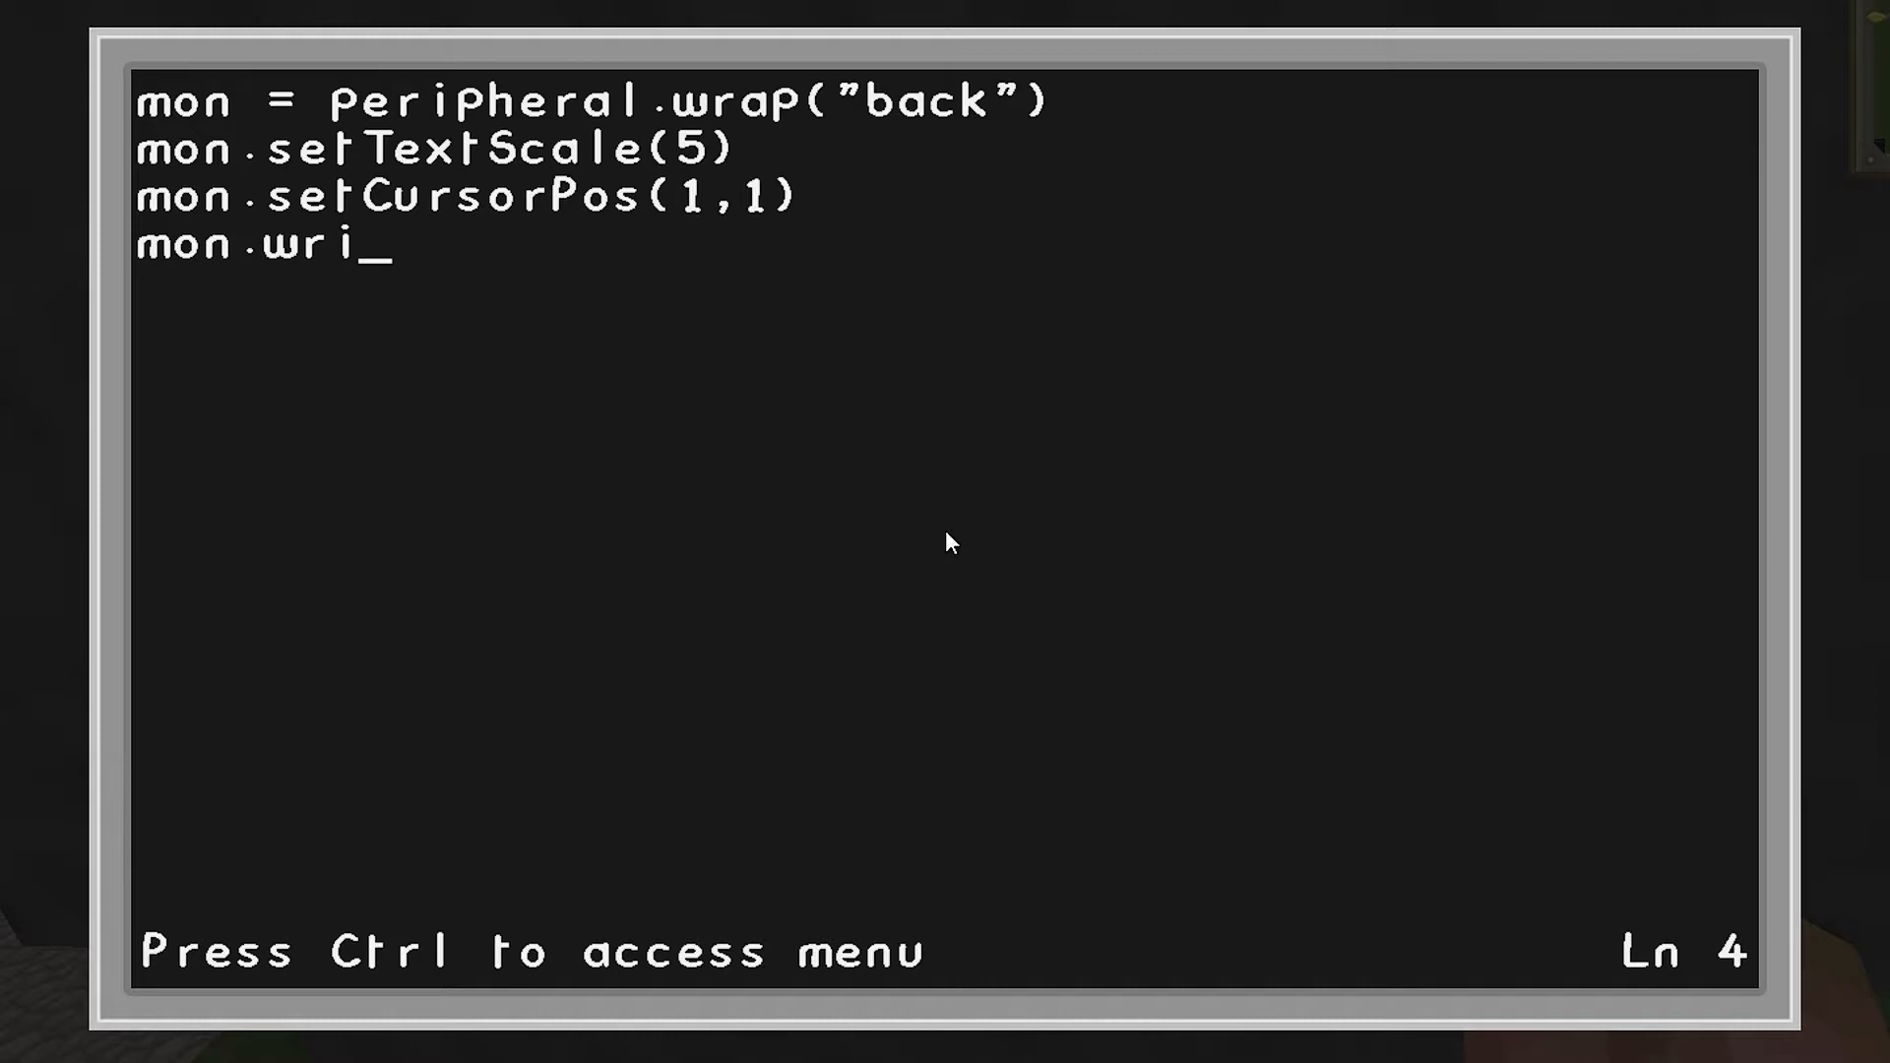
Write mon.write("WelcomeTo...") as the monitor's first message line
{"action": "type", "text": "te(\""}
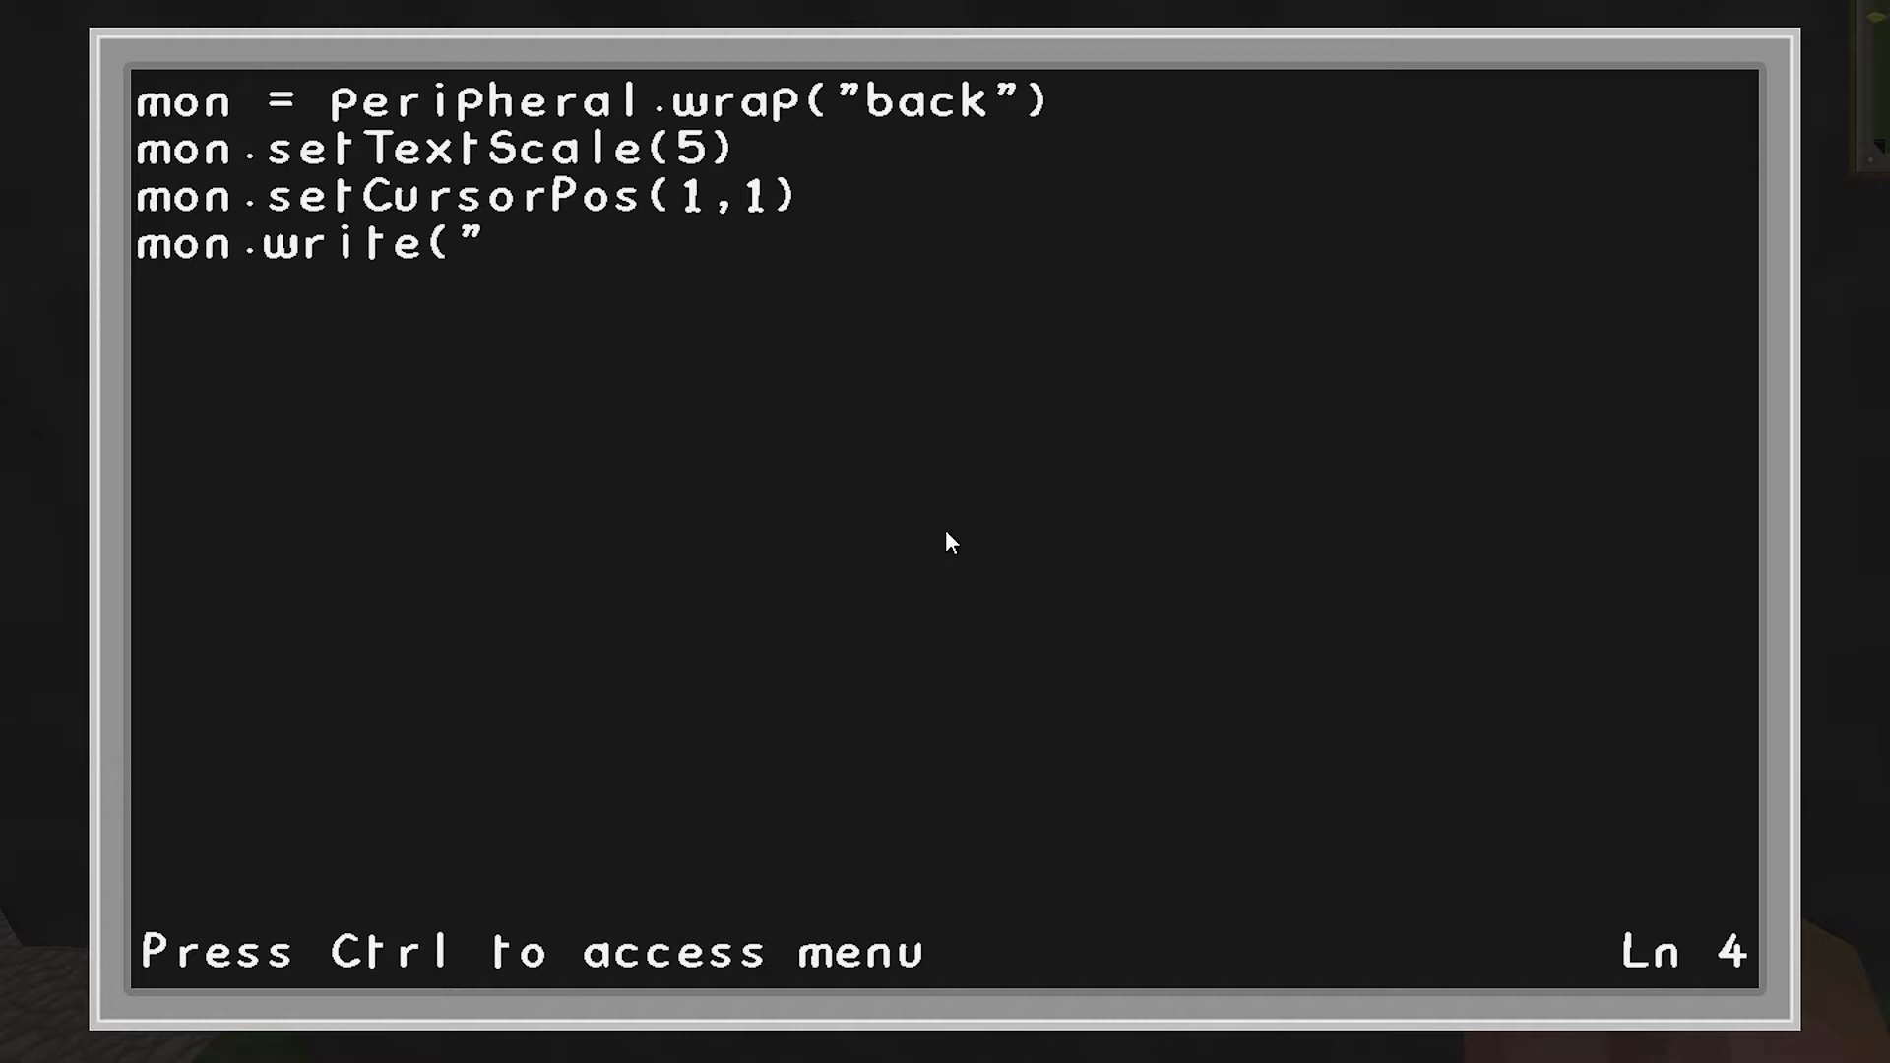
{"action": "type", "text": "WelcomeTo...\")"}
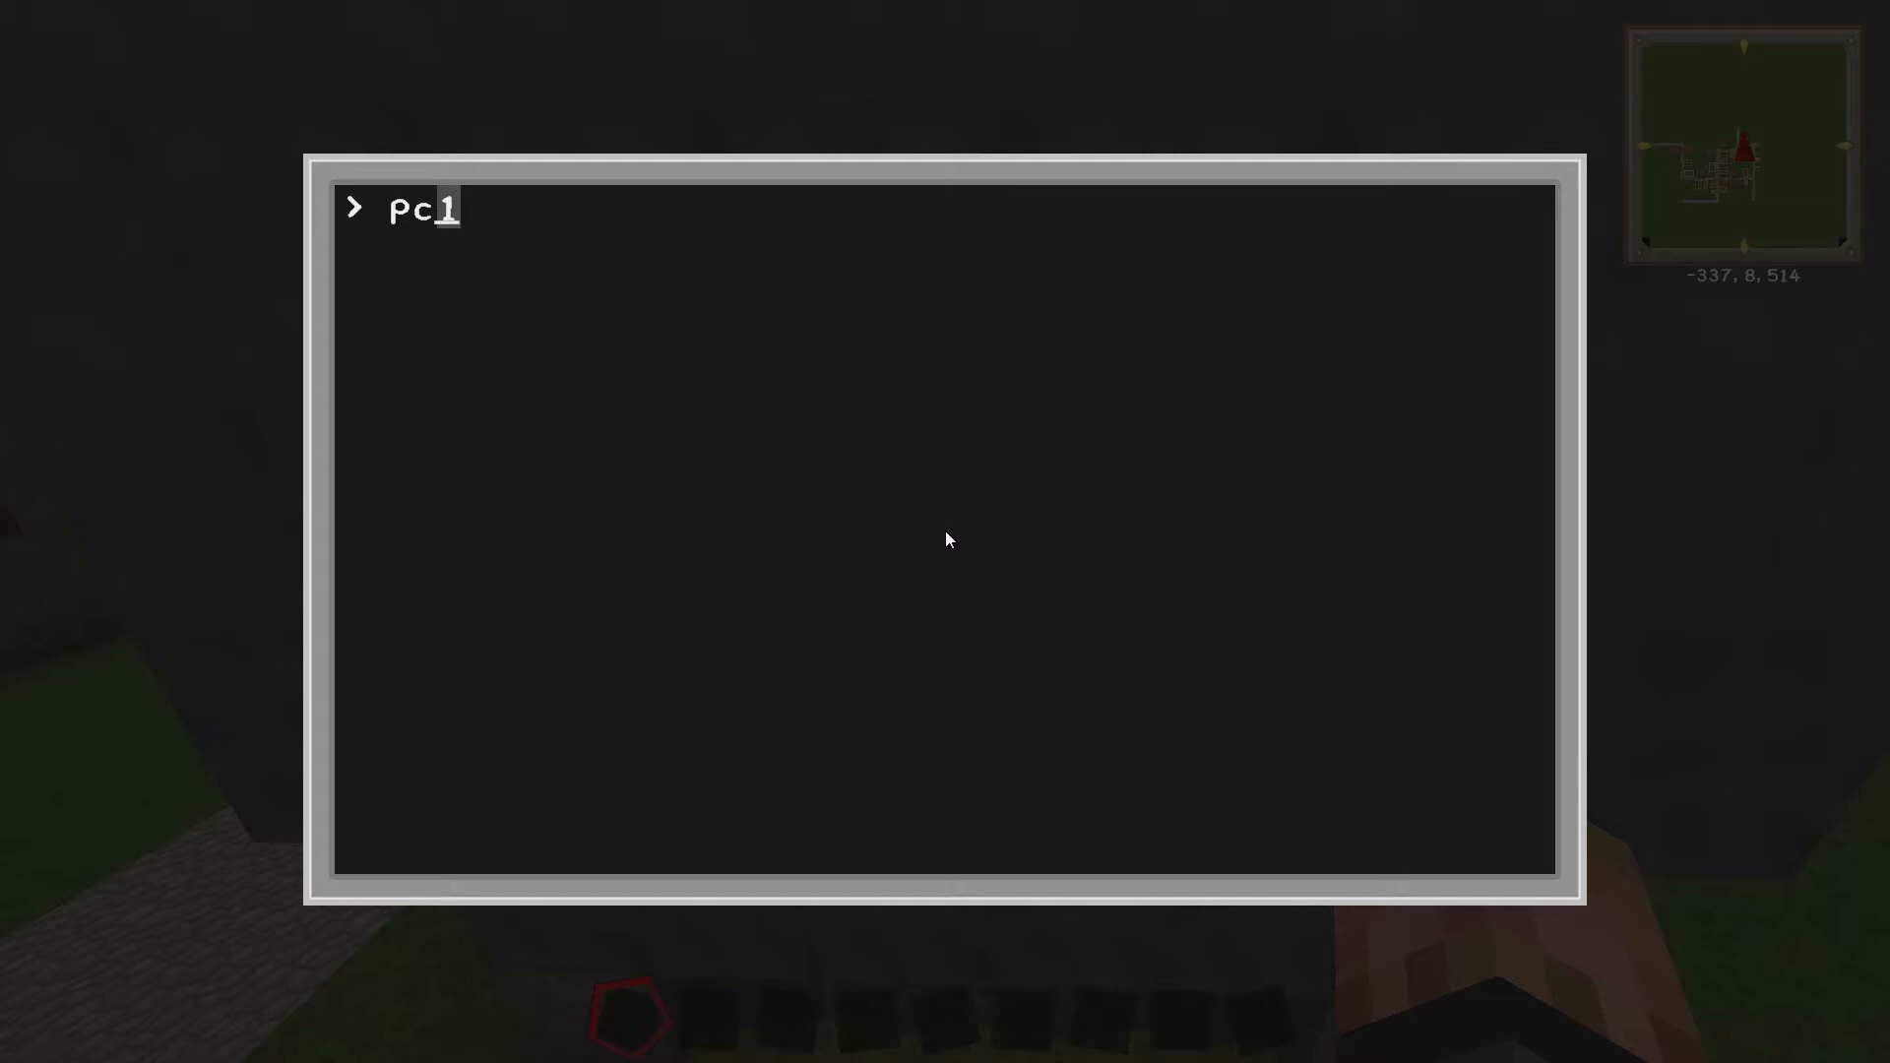
Run pc1 and leave the terminal to look at the monitor wall
{"action": "key", "text": "Escape"}
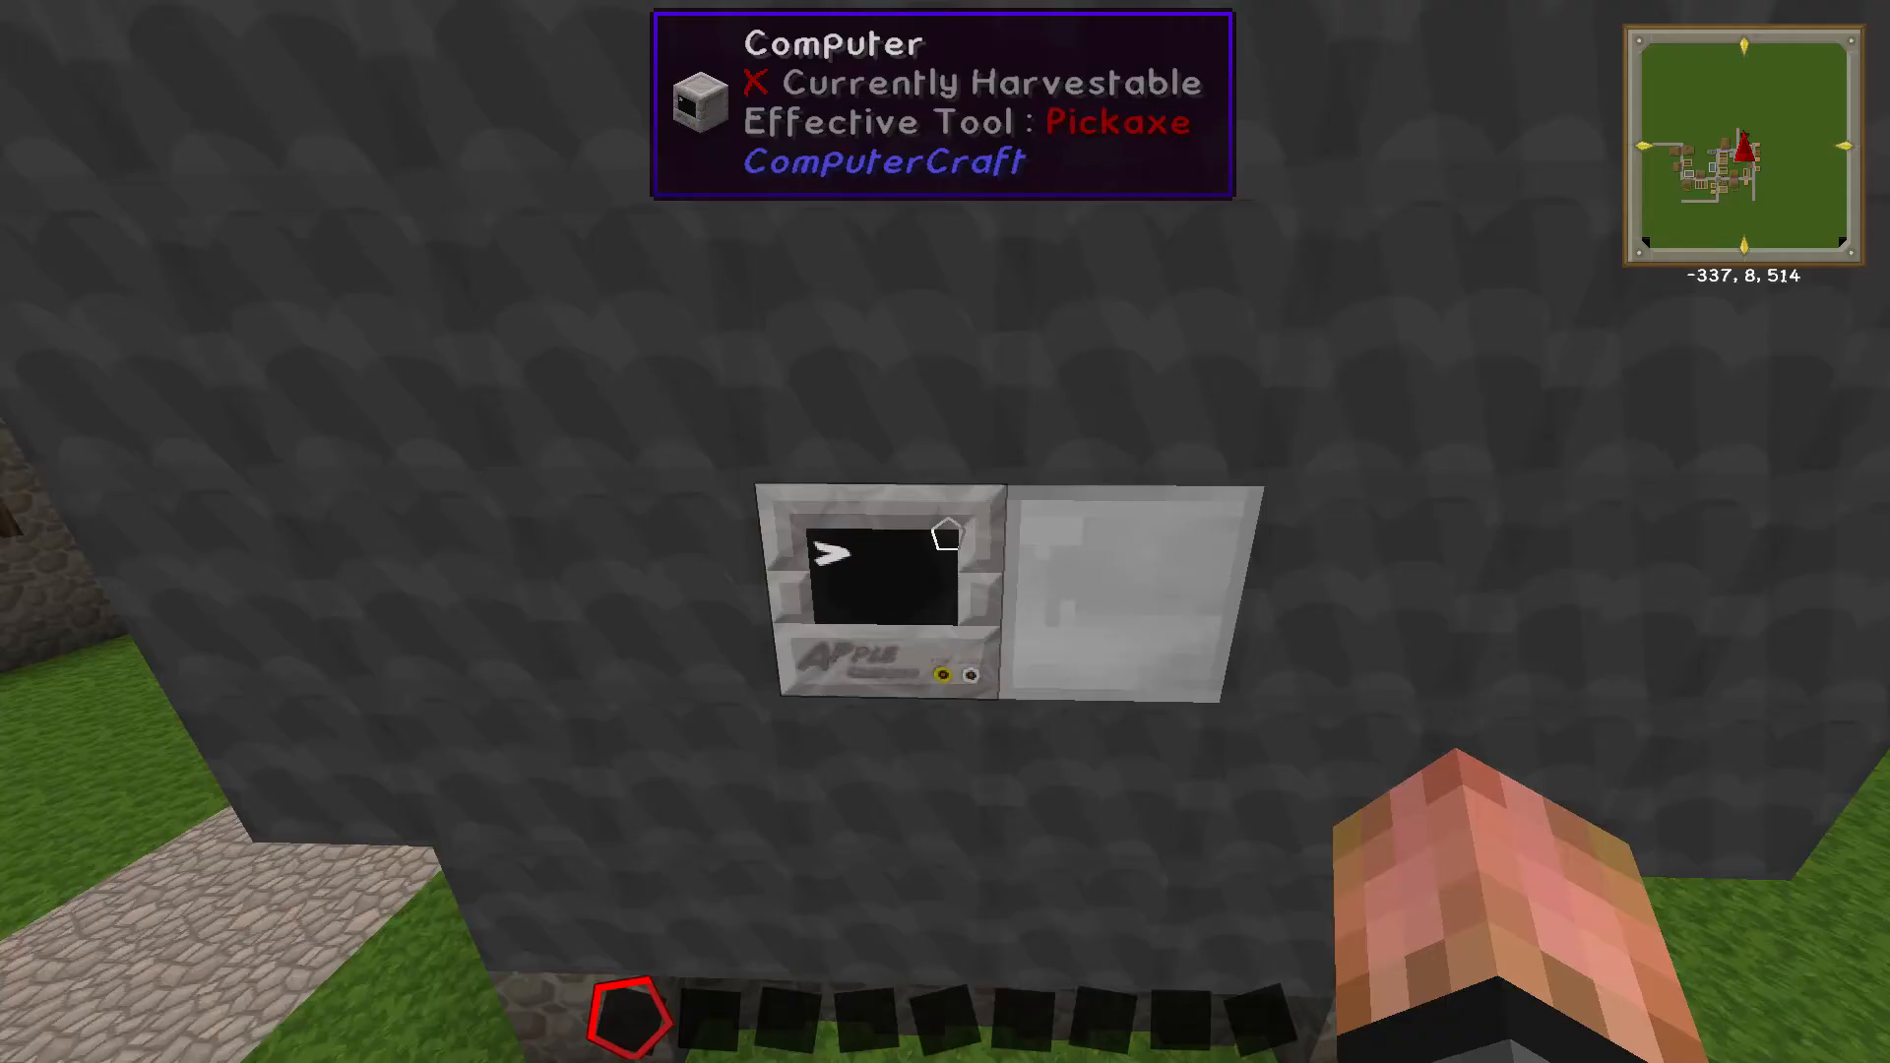
{"action": "mouse_move", "coordinate": [946, 535]}
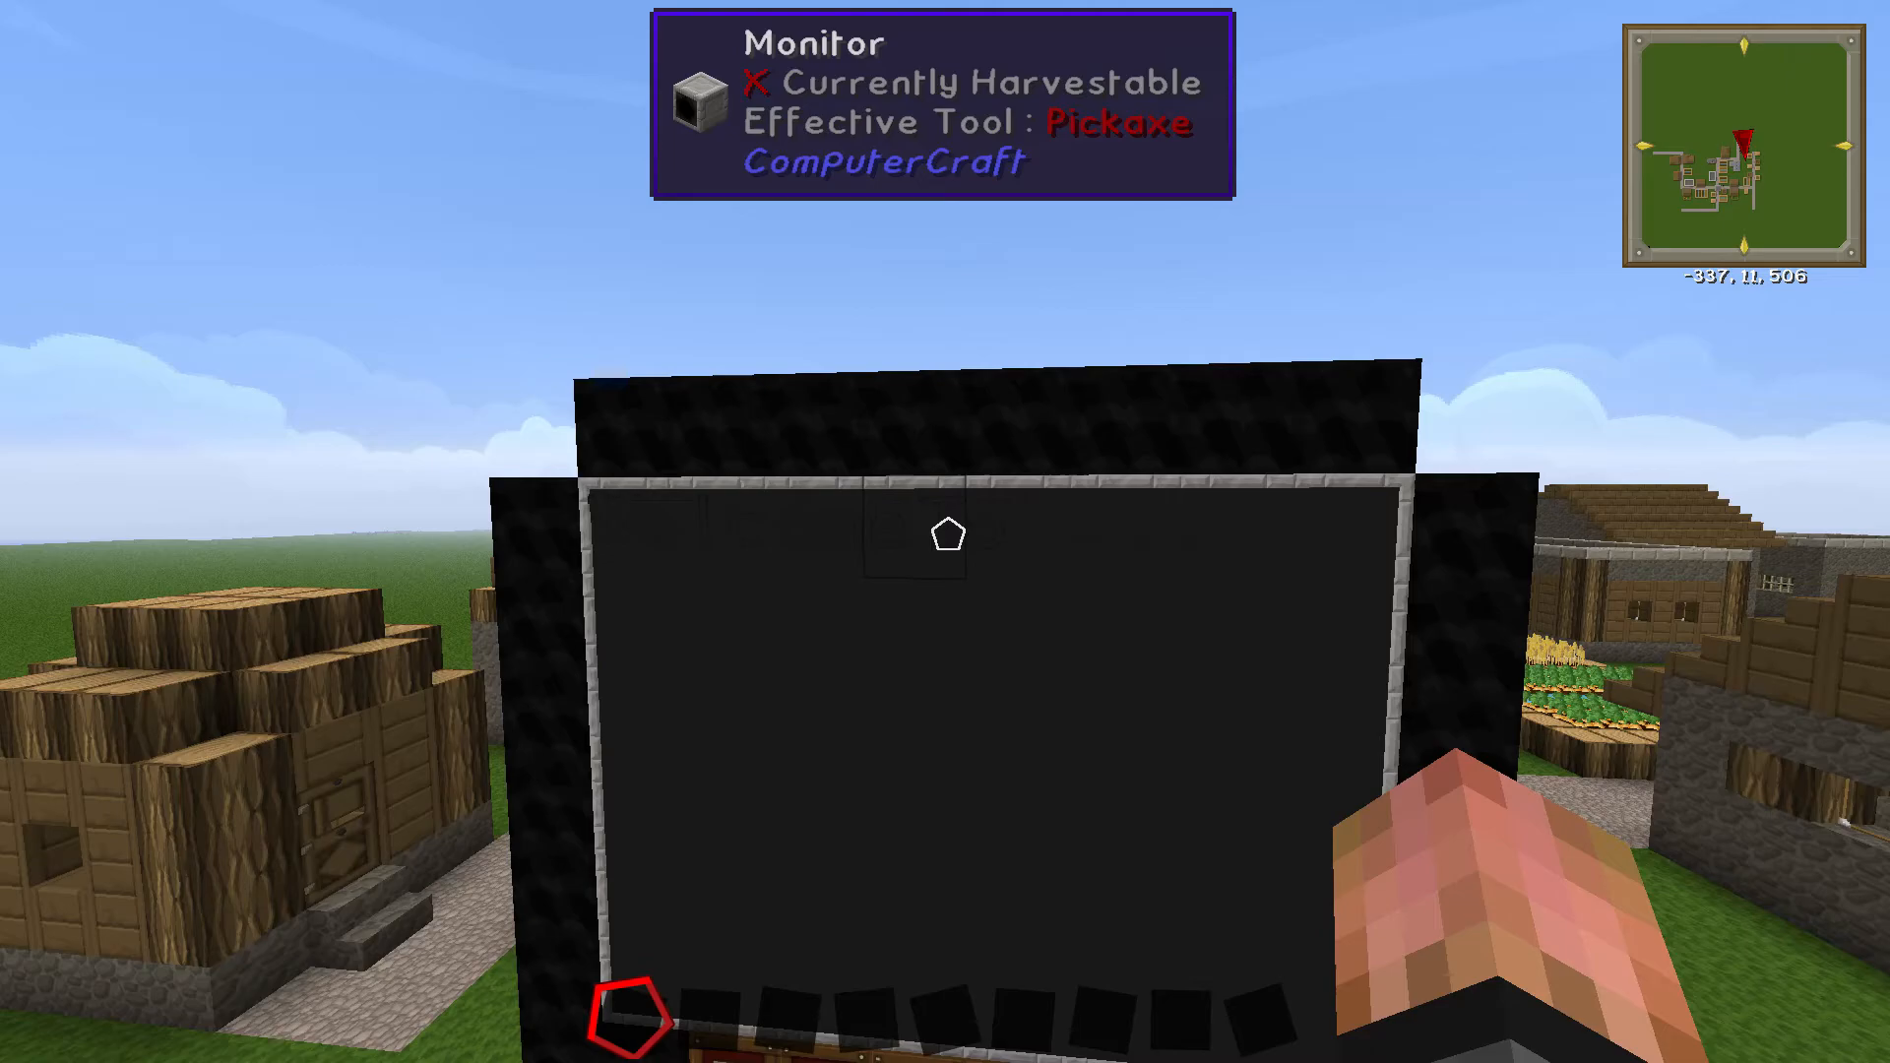
{"action": "mouse_move", "coordinate": [945, 530]}
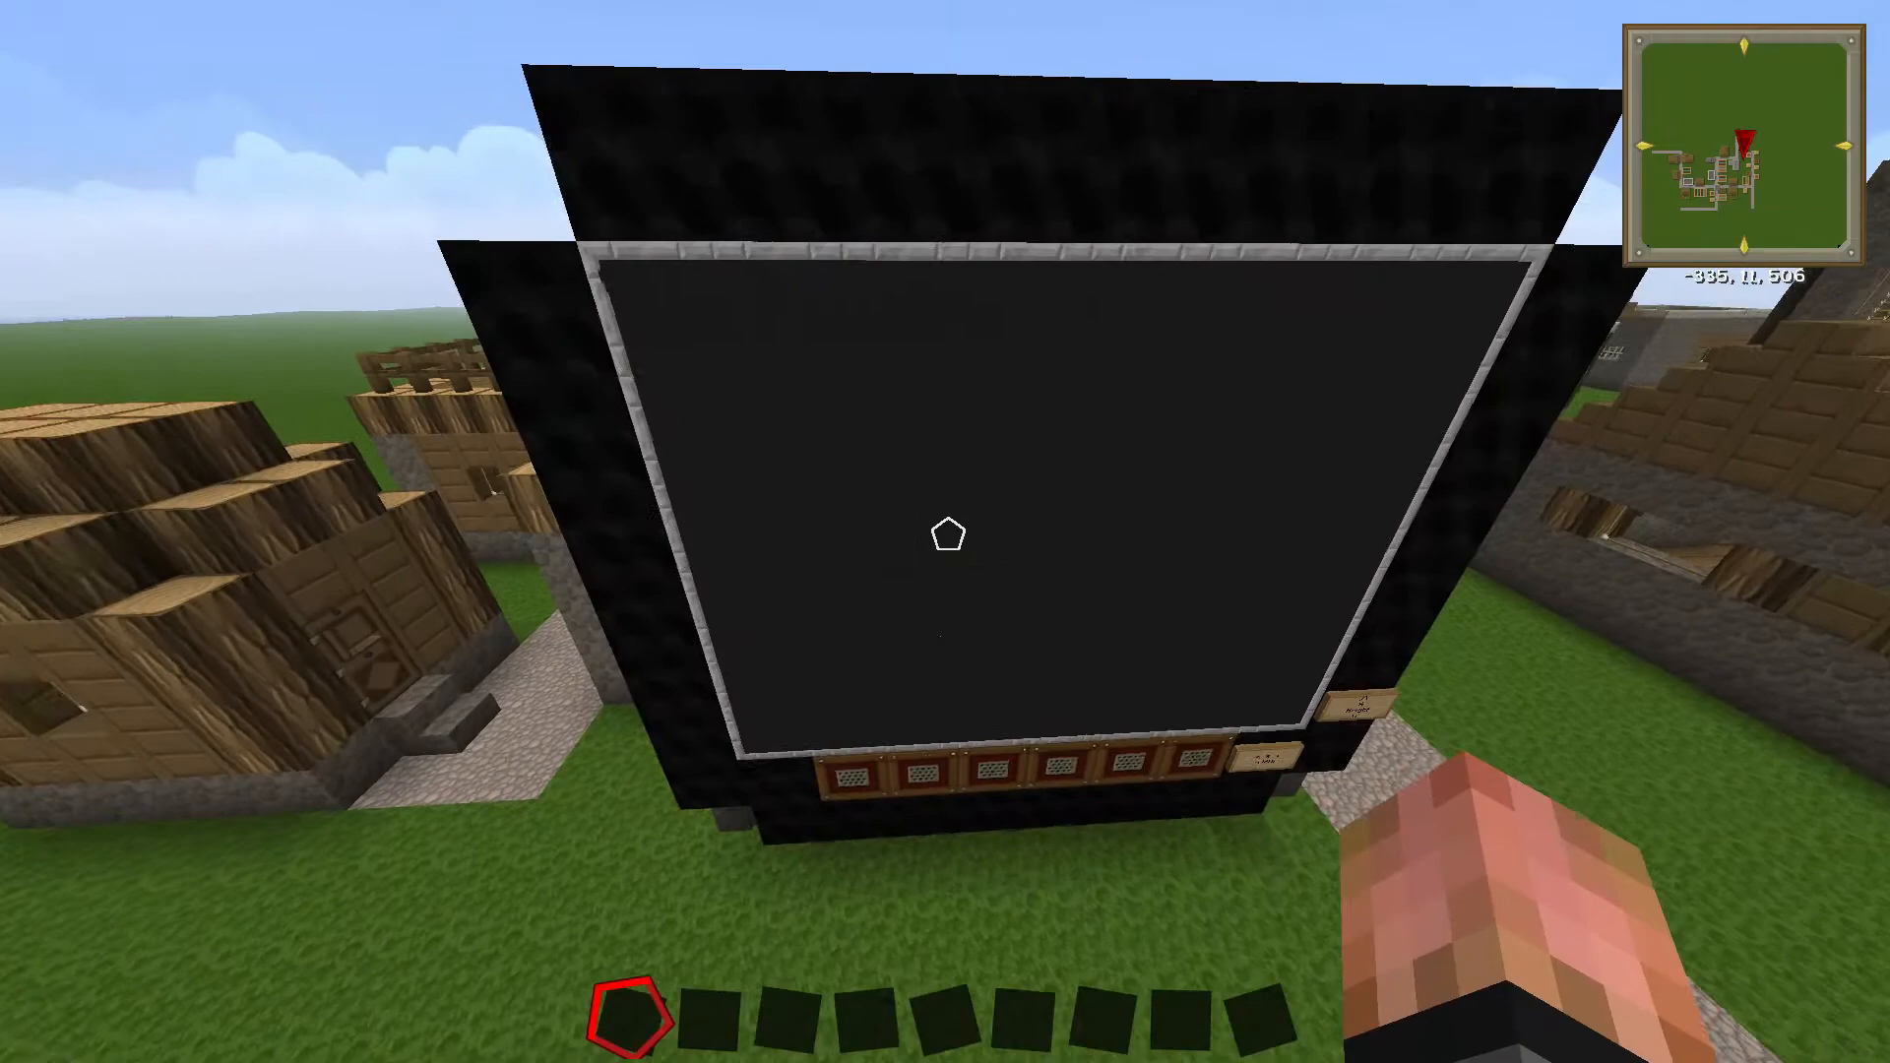
{"action": "mouse_move", "coordinate": [947, 535]}
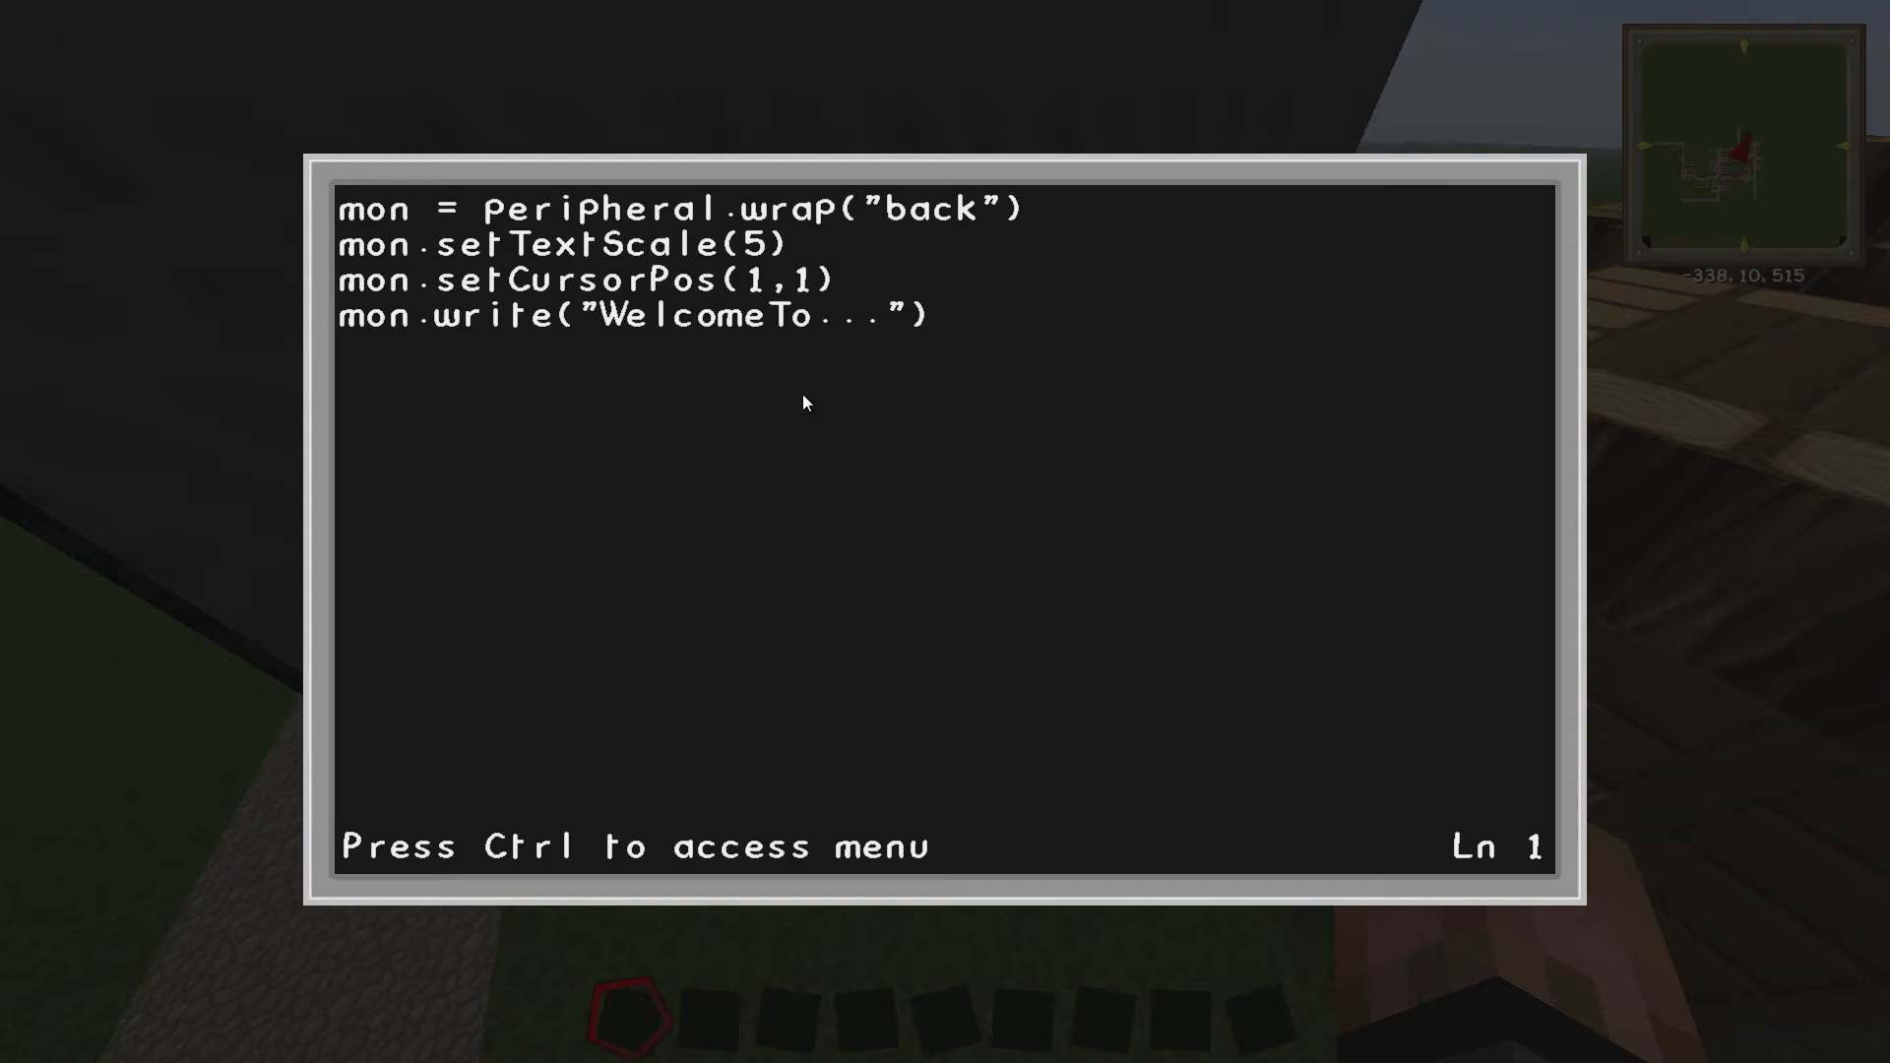
{"action": "mouse_move", "coordinate": [787, 198]}
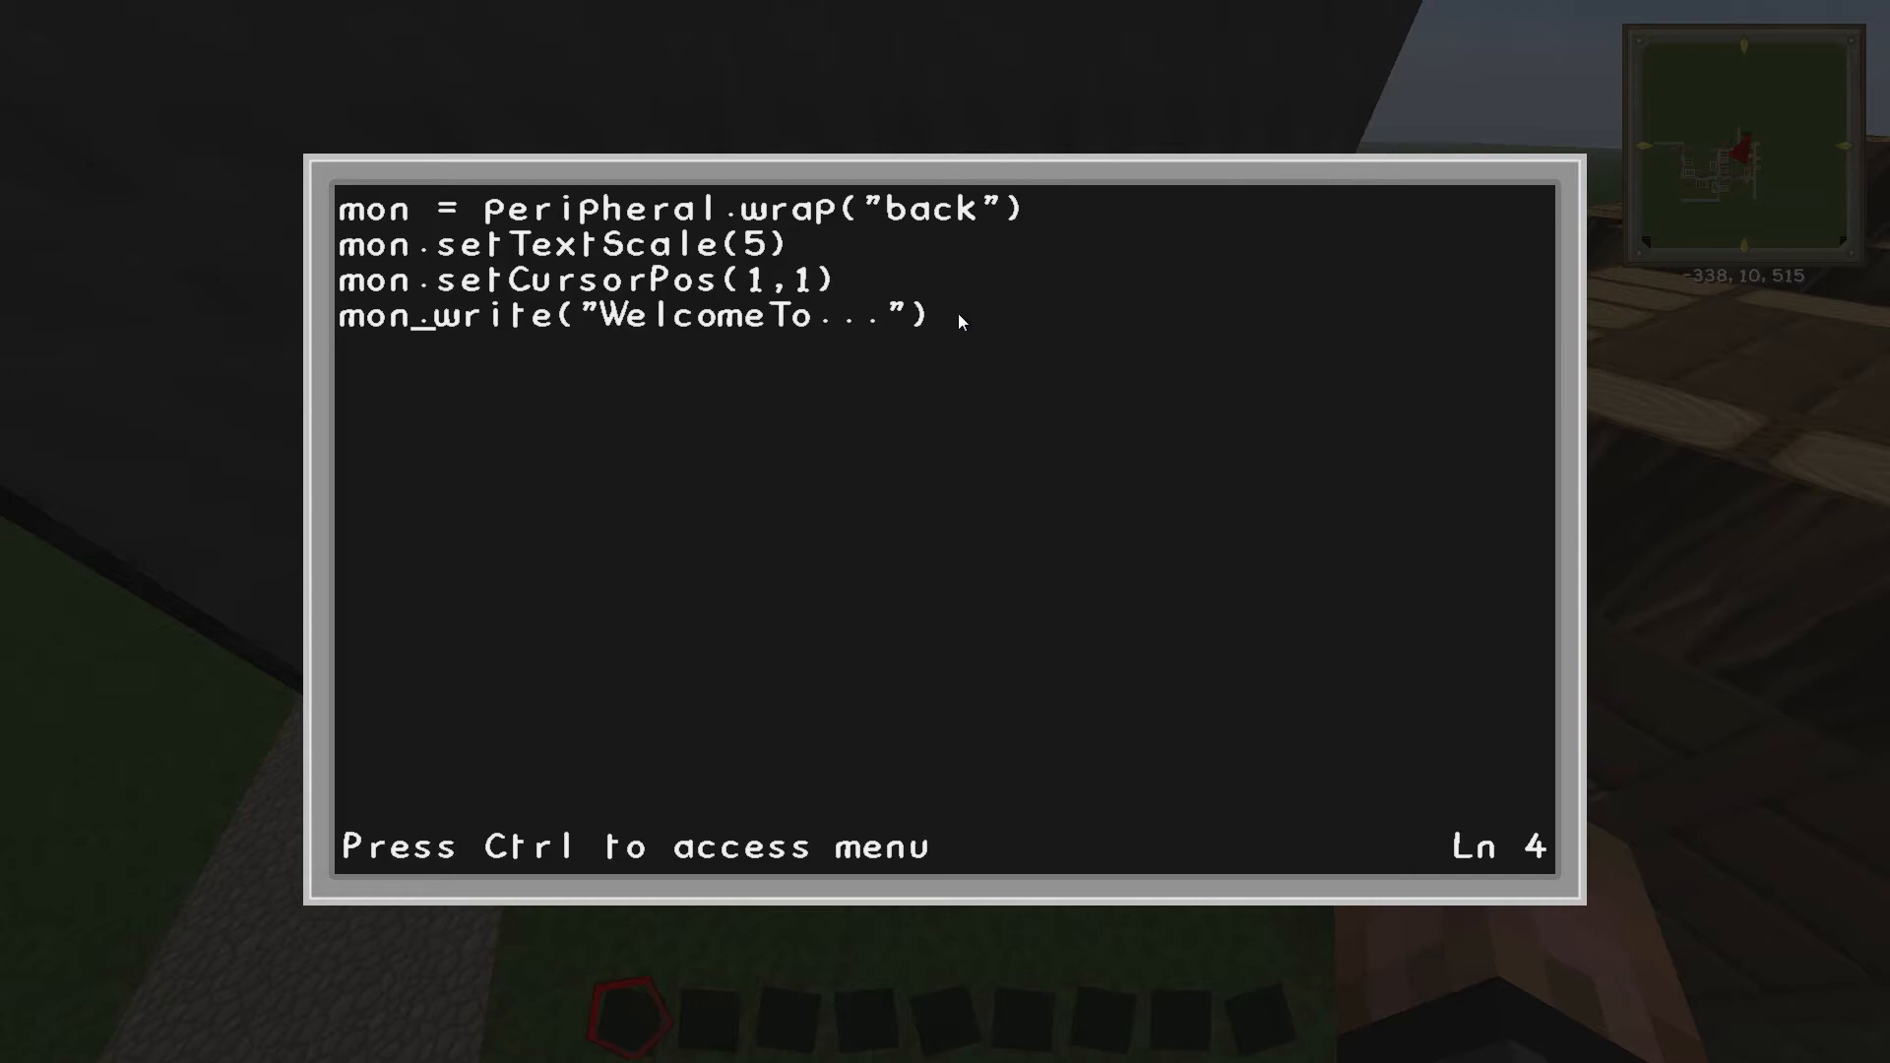
Add mon.setTextScale(5) and mon.setCursorPos(1,2) for a second monitor row
{"action": "type", "text": "mon.blit("}
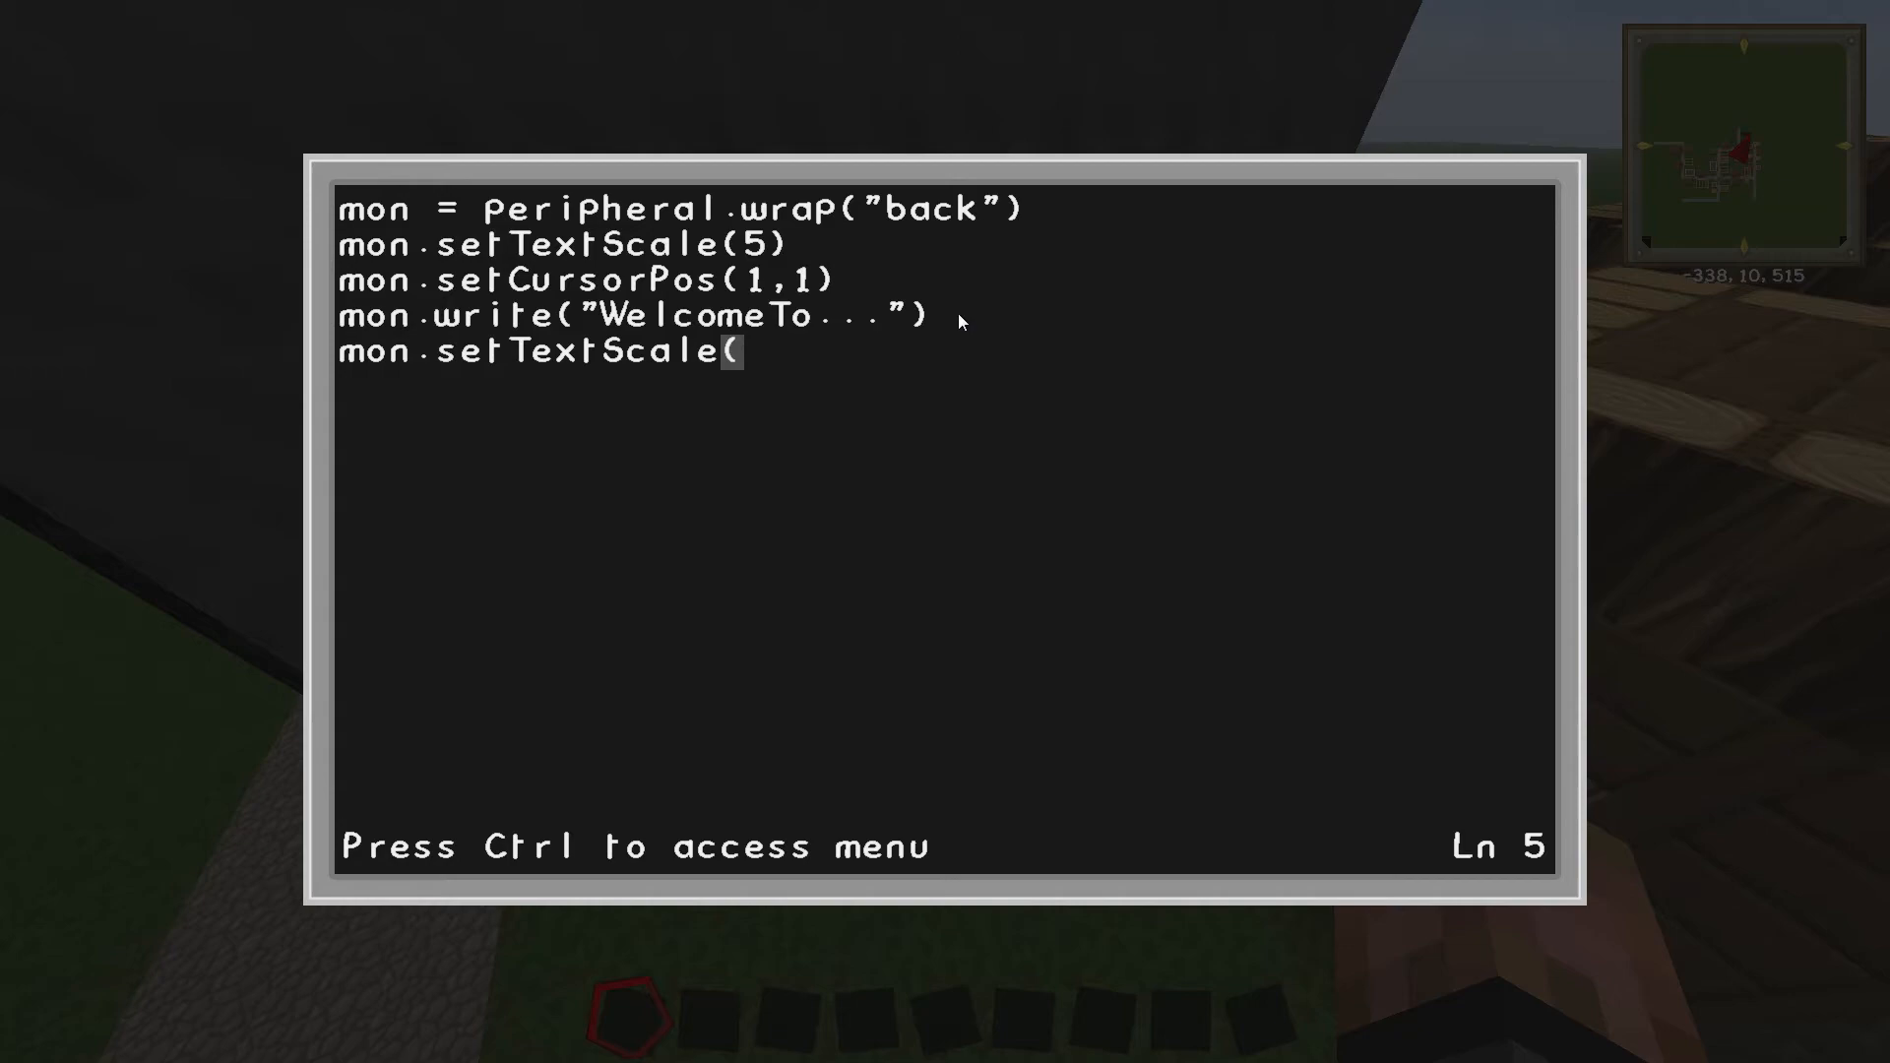
{"action": "type", "text": "5)"}
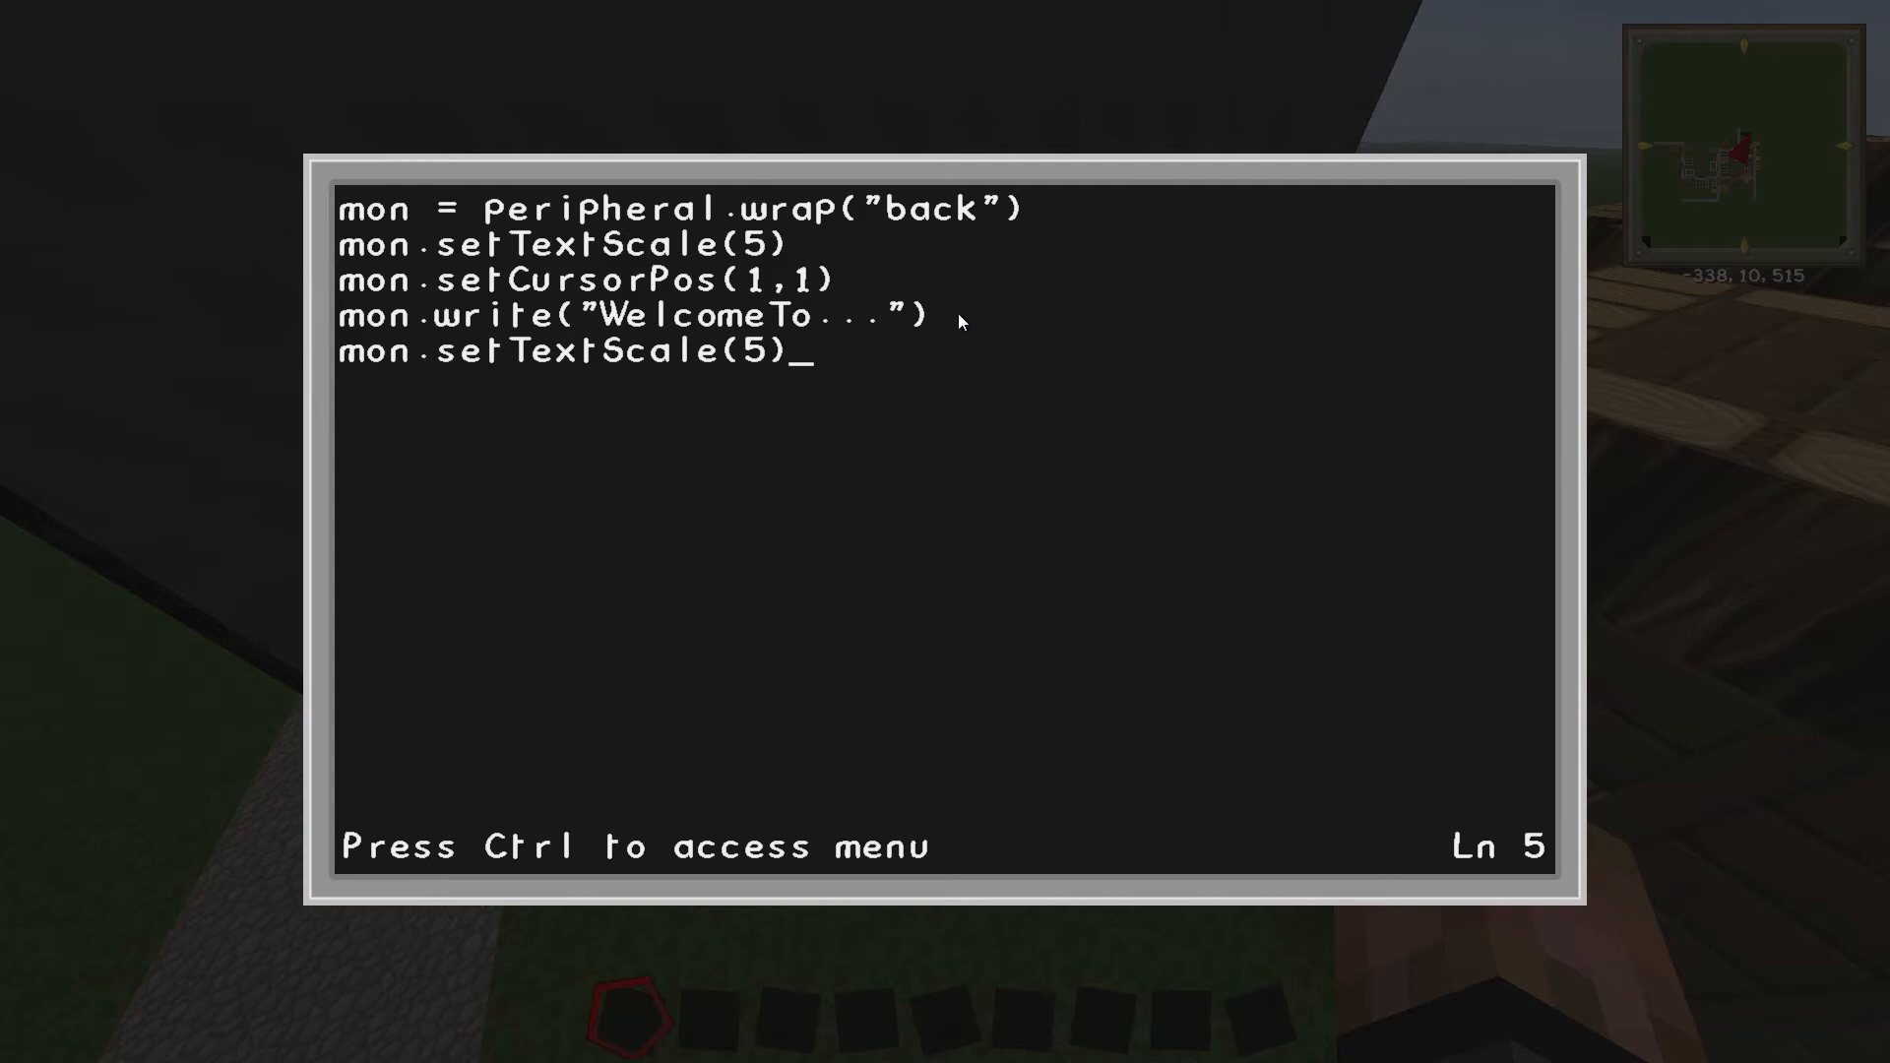
{"action": "type", "text": "mon.setBackgroundColor("}
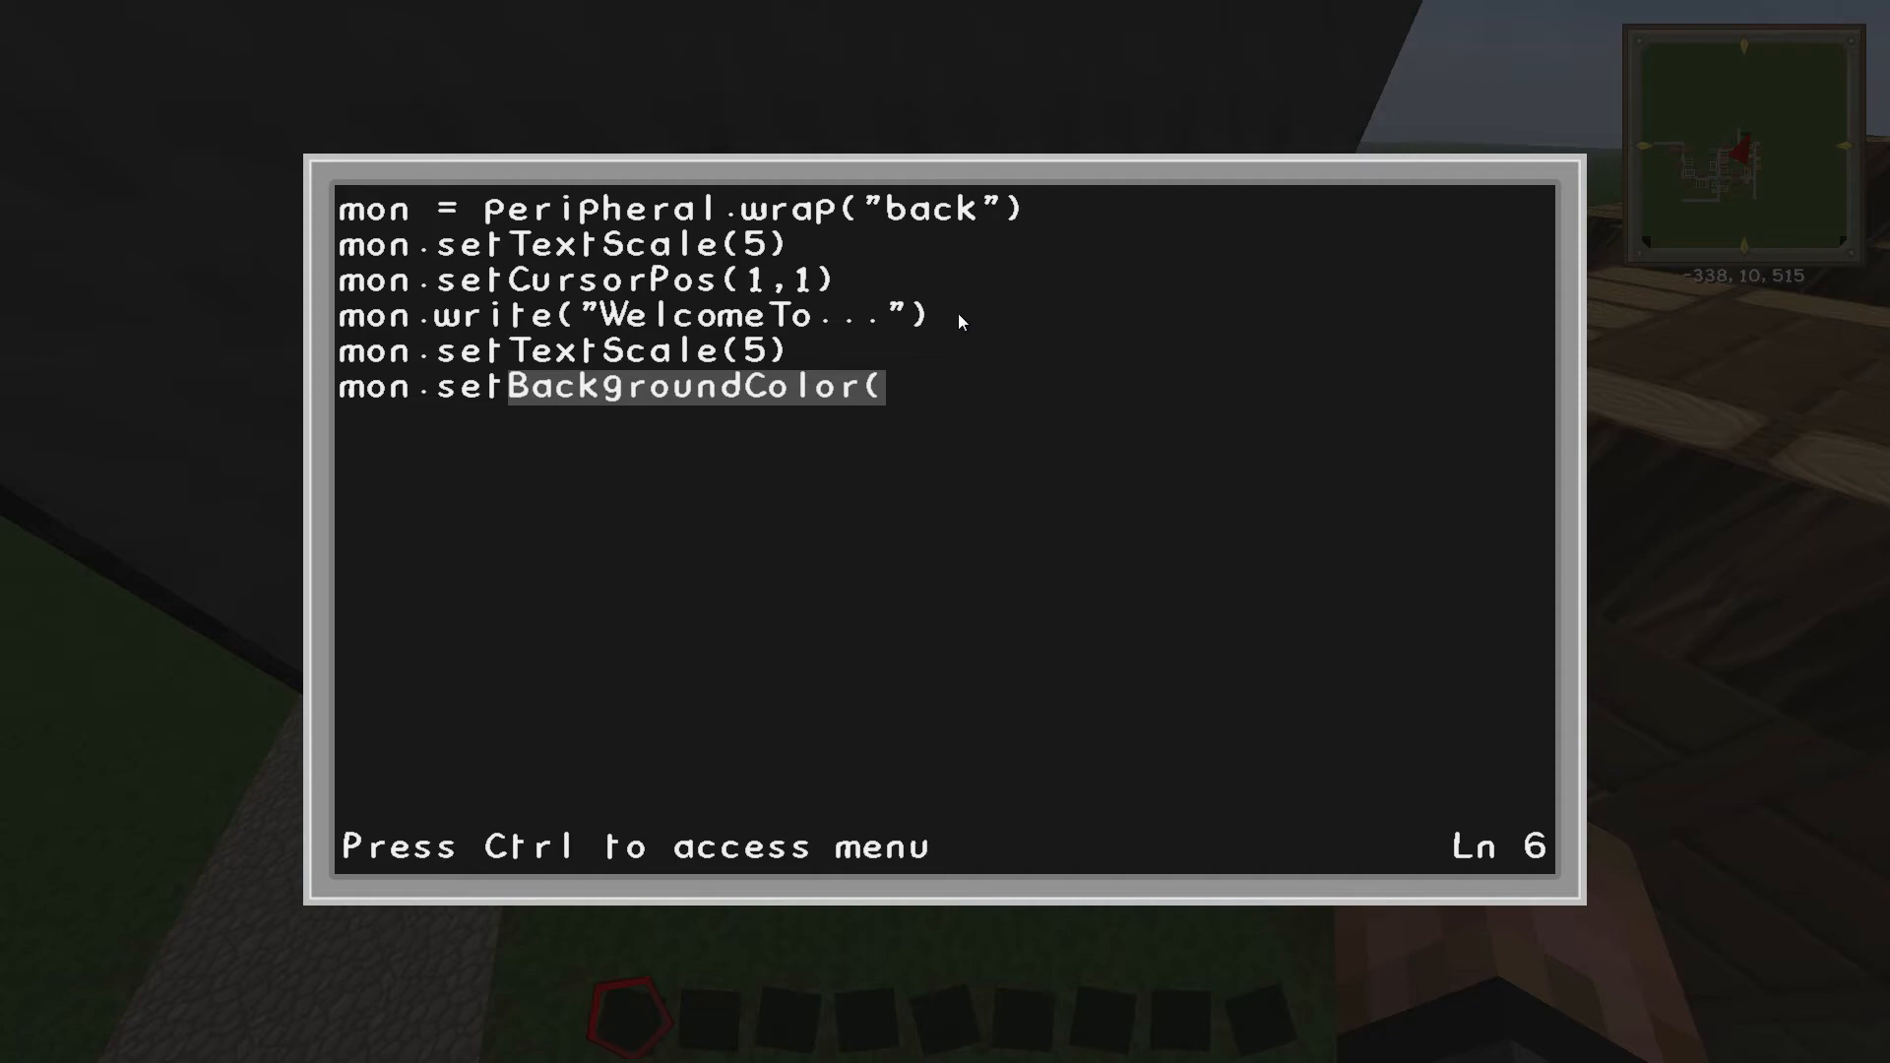
{"action": "type", "text": "setCursorPos("}
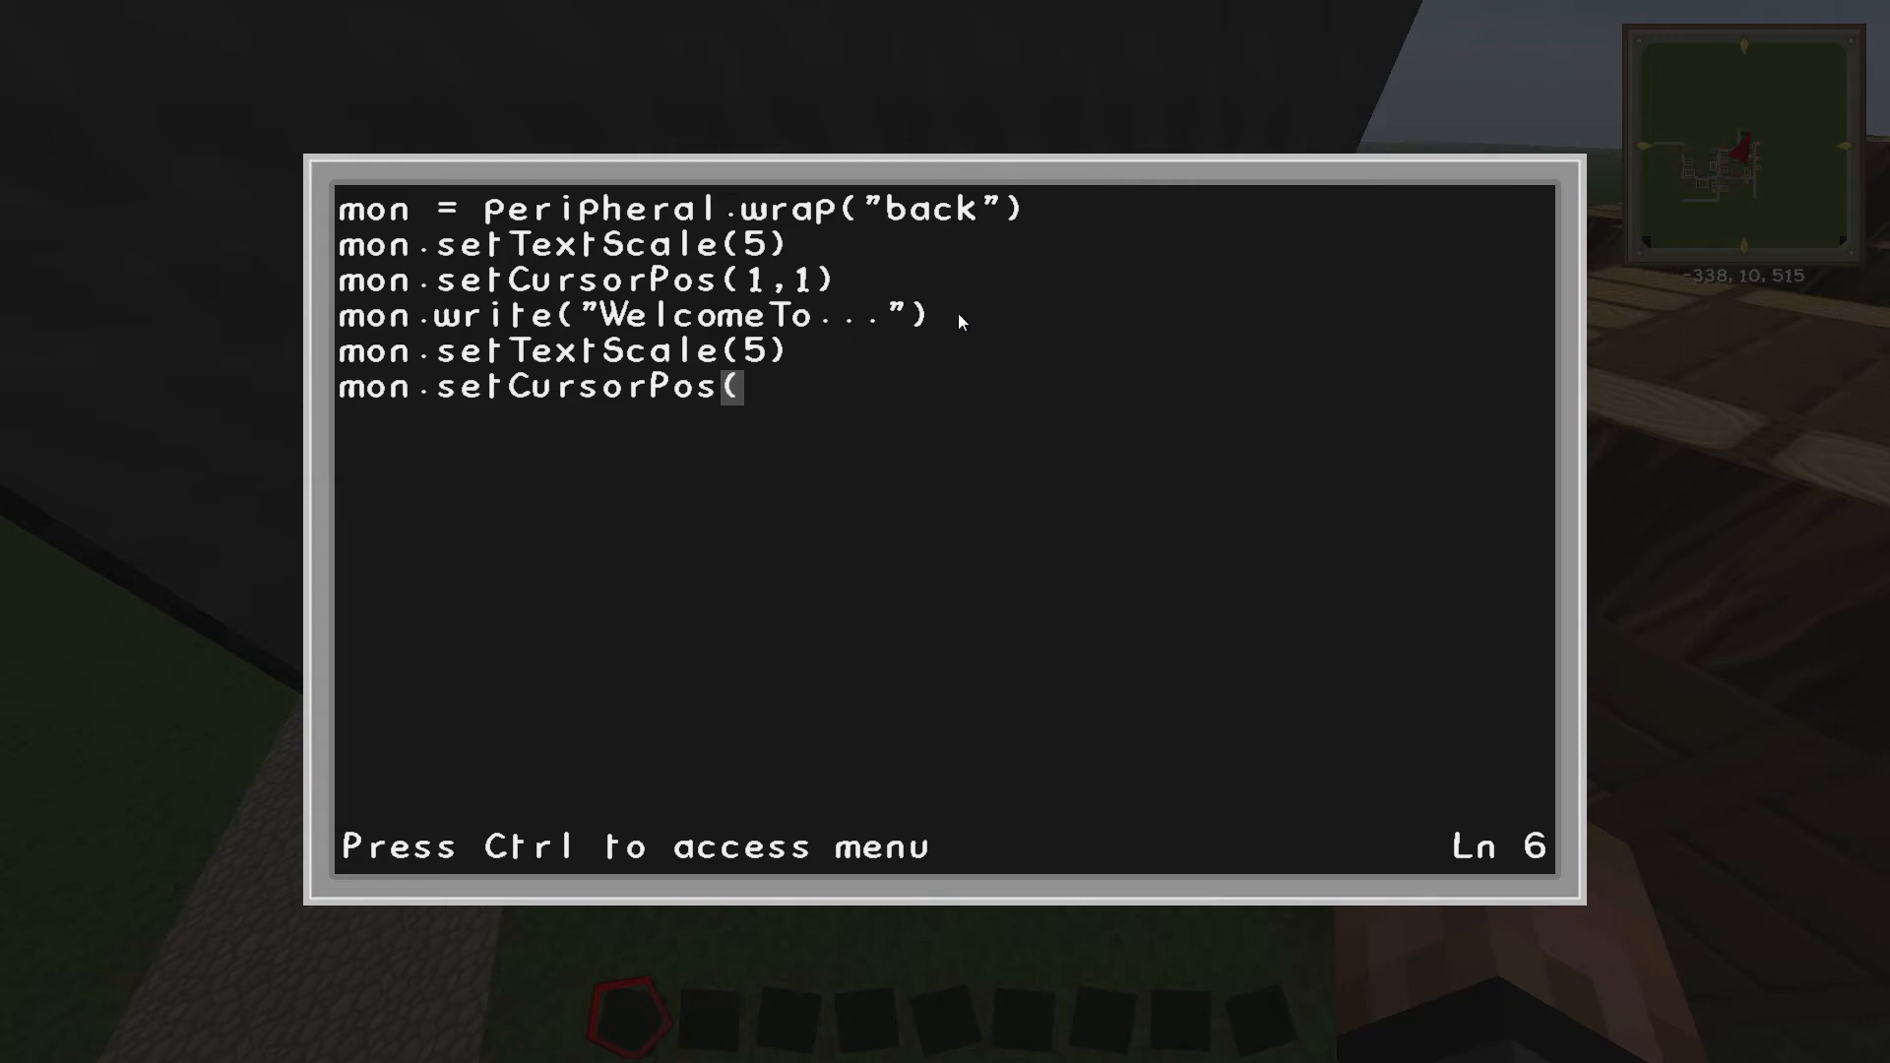
{"action": "type", "text": "1"}
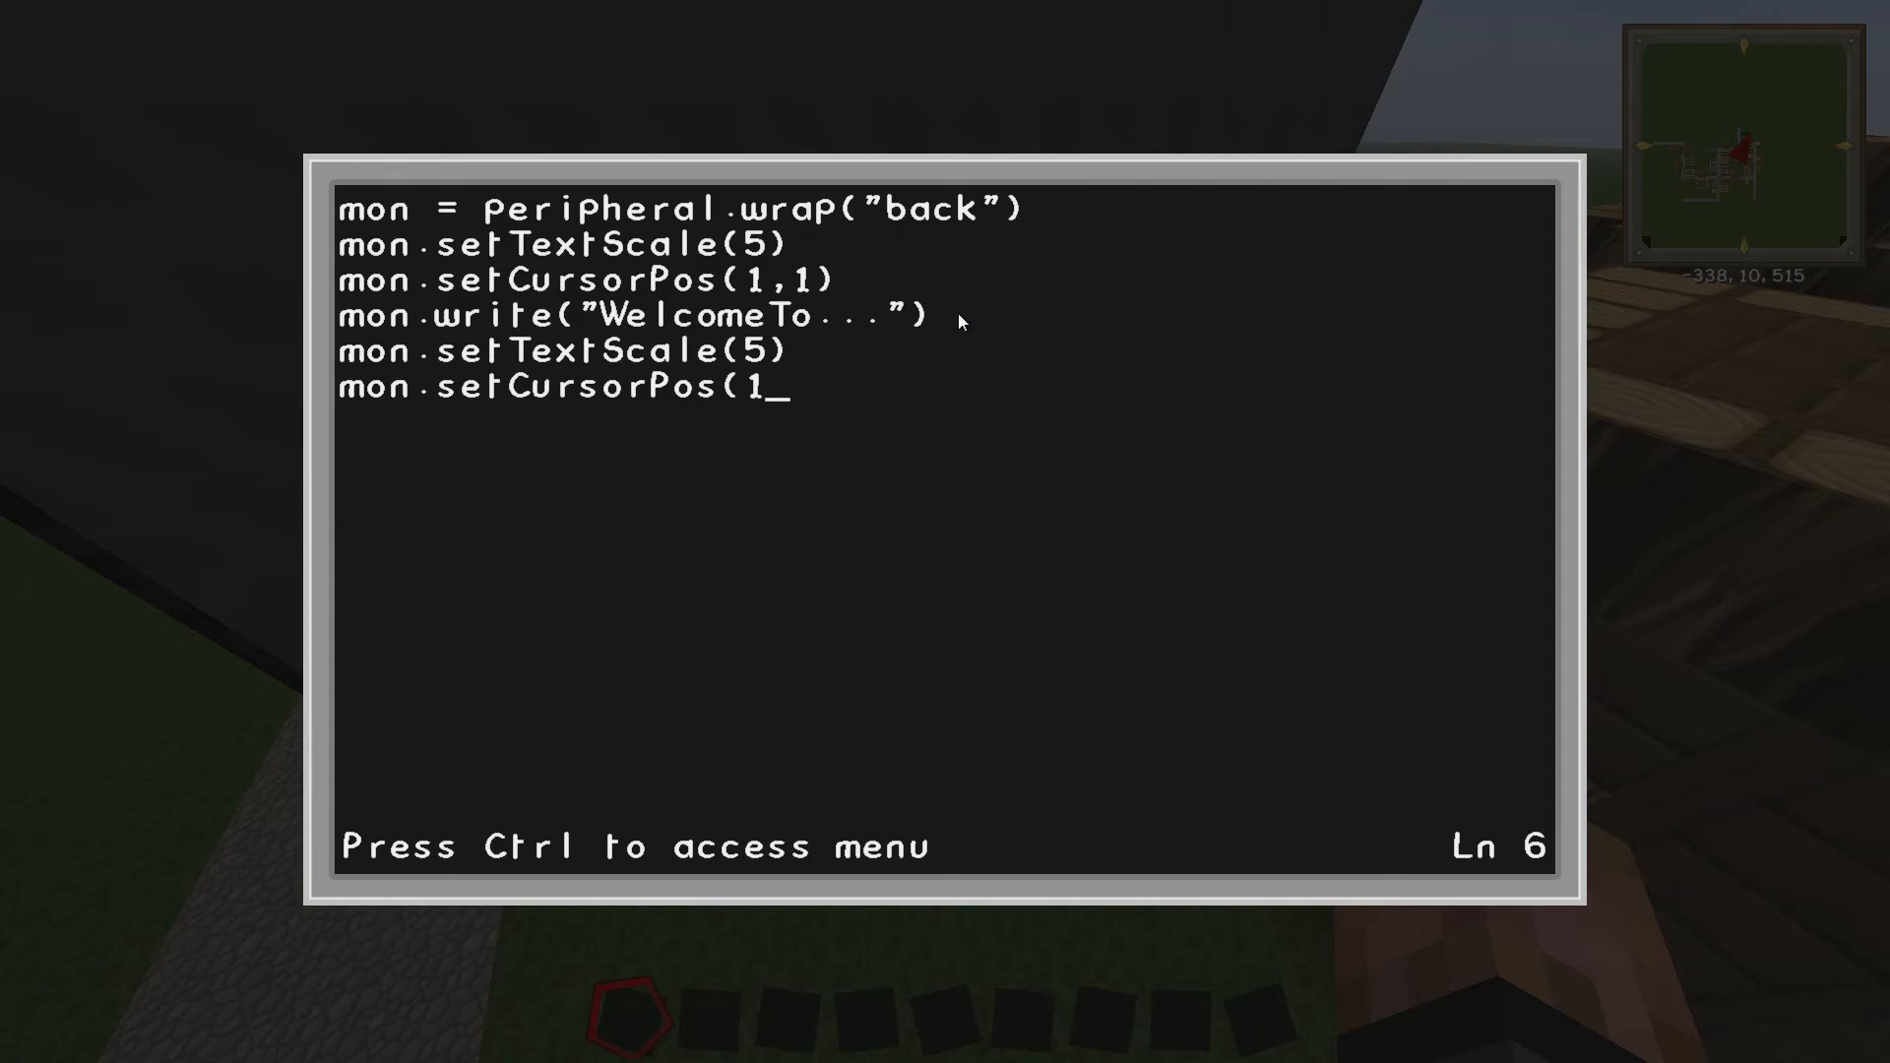
{"action": "type", "text": ",2)"}
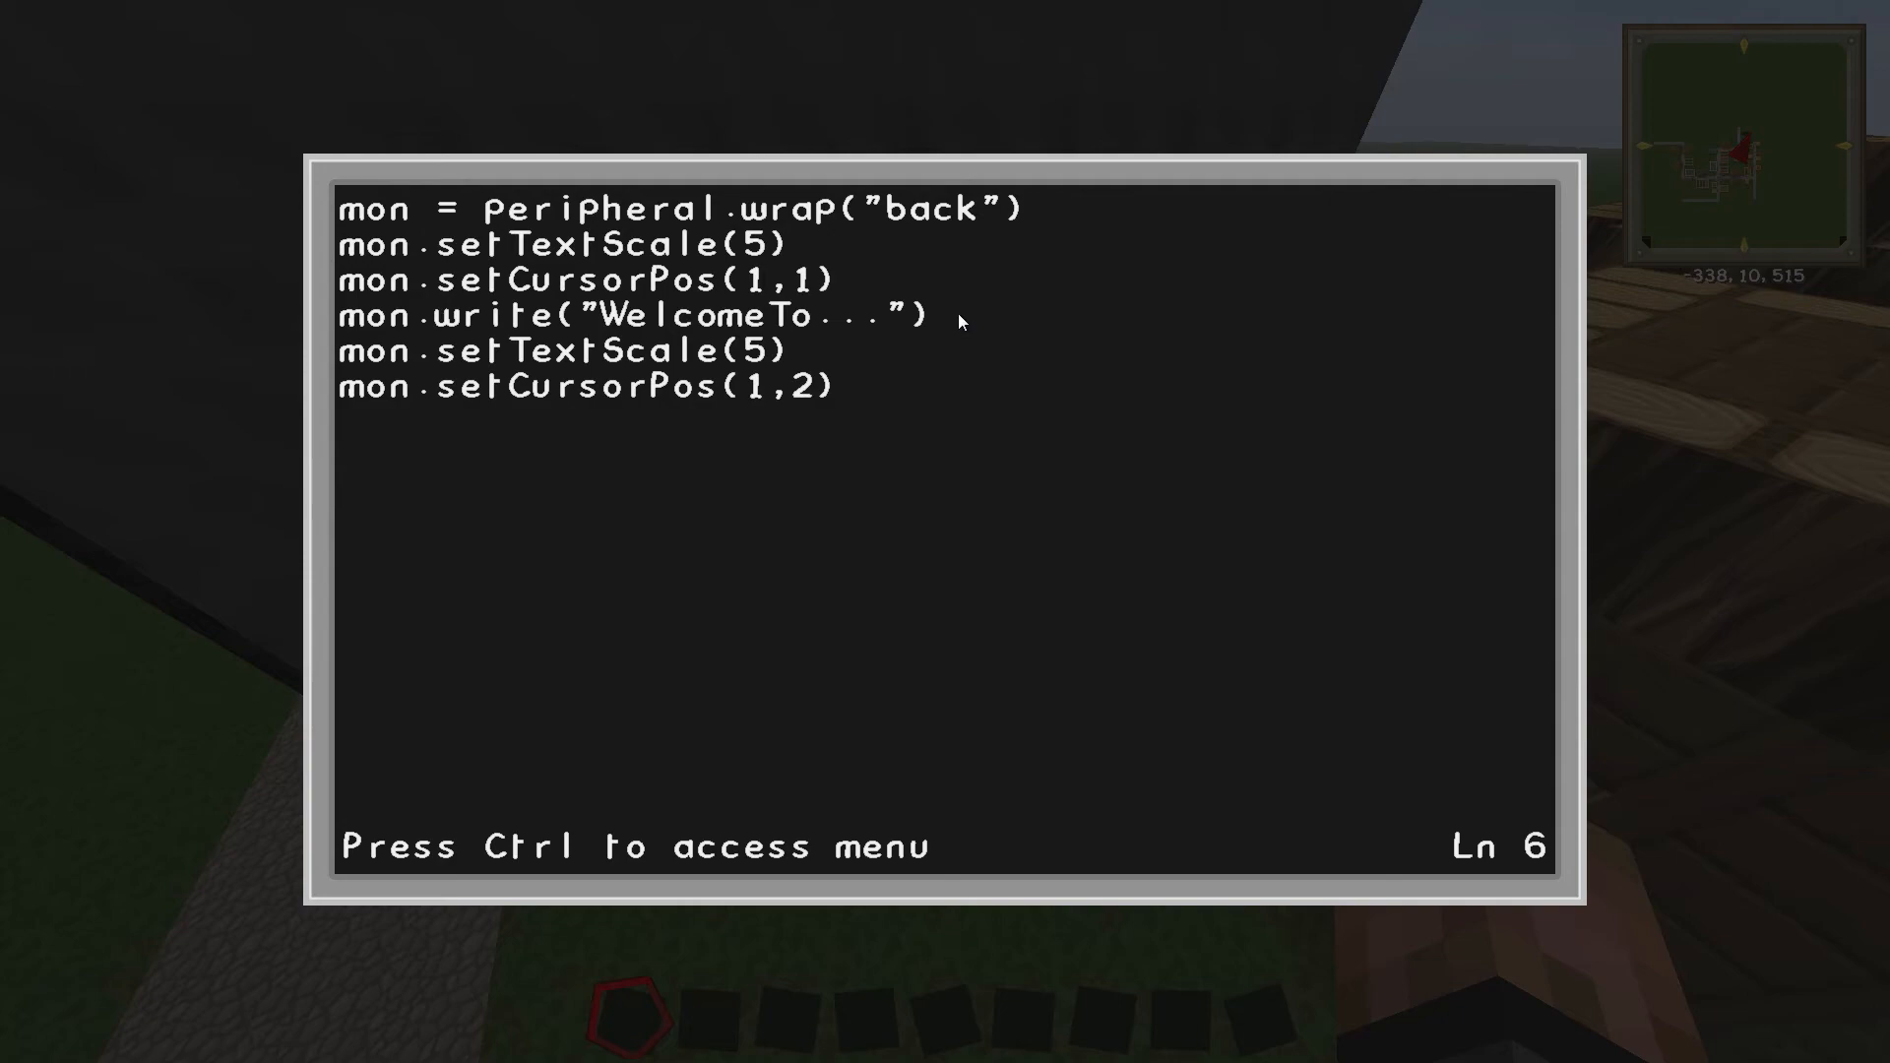
Add mon.write("Village") as the second message line
{"action": "type", "text": "mon.write("}
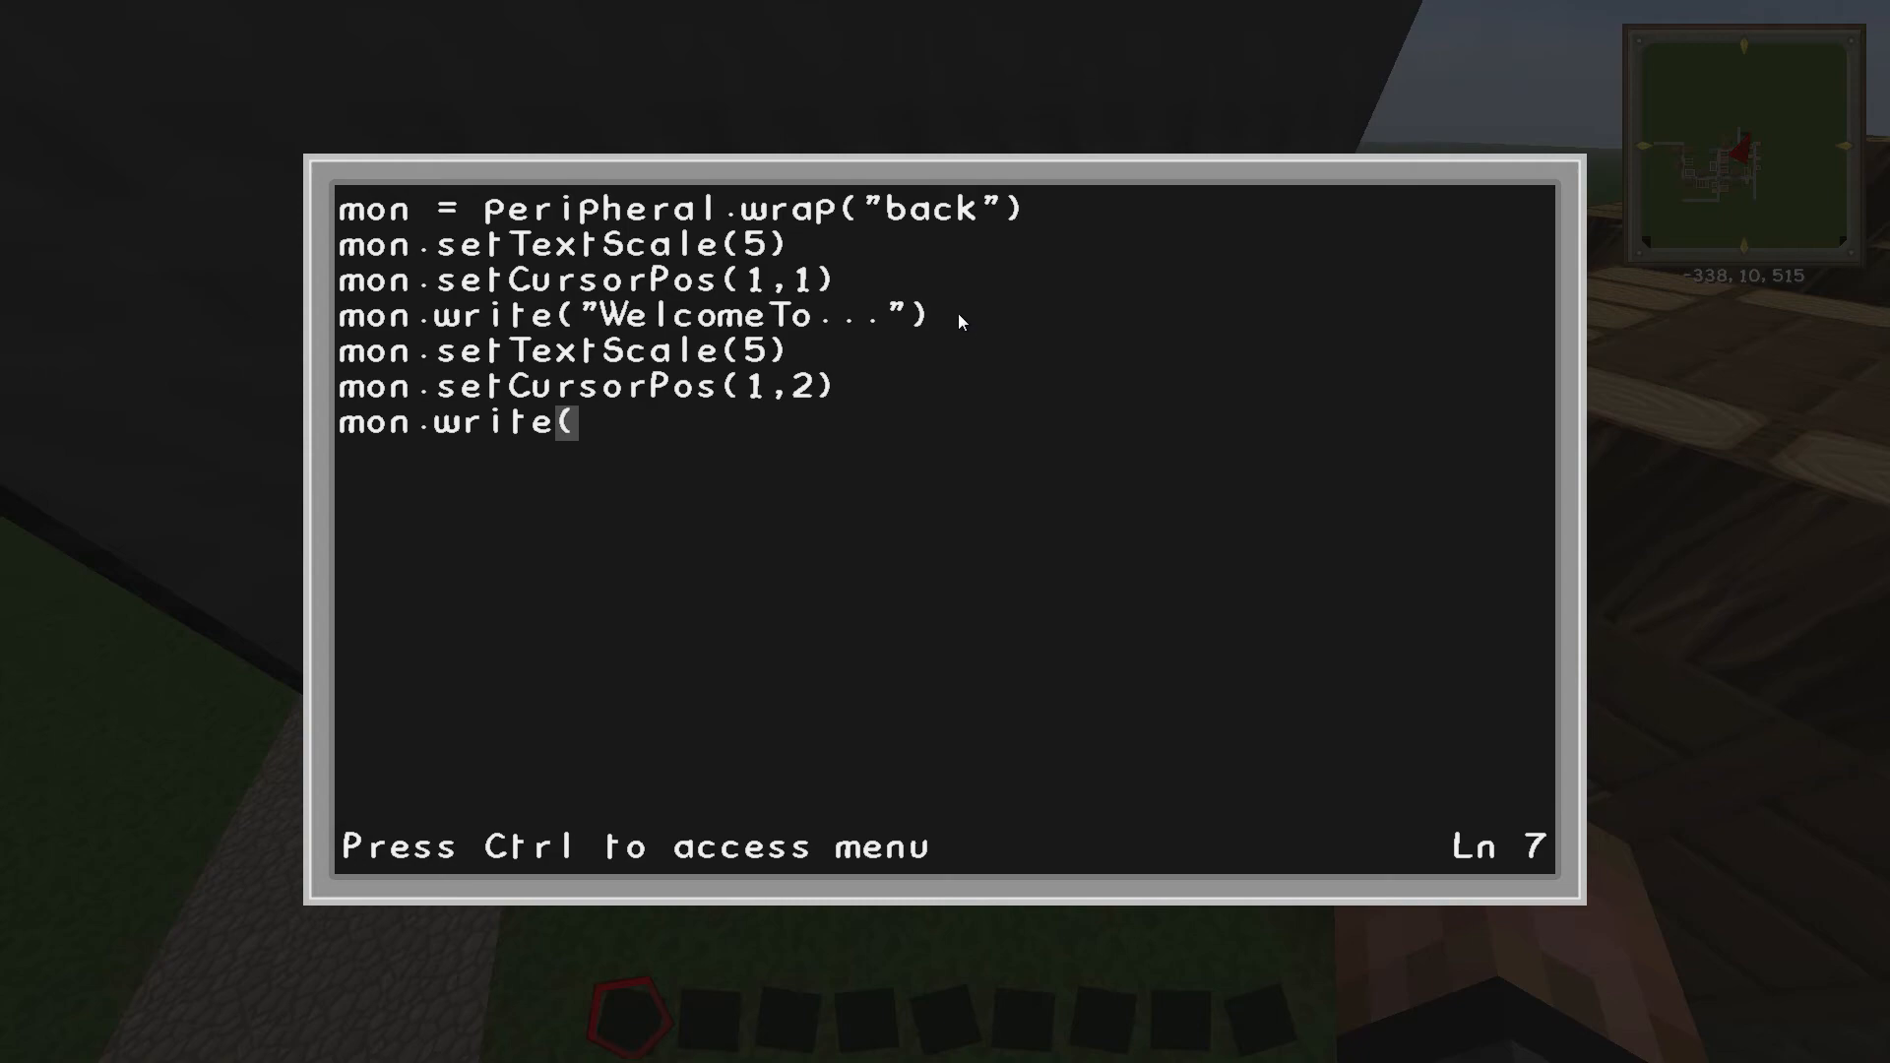
{"action": "type", "text": "\"Villa"}
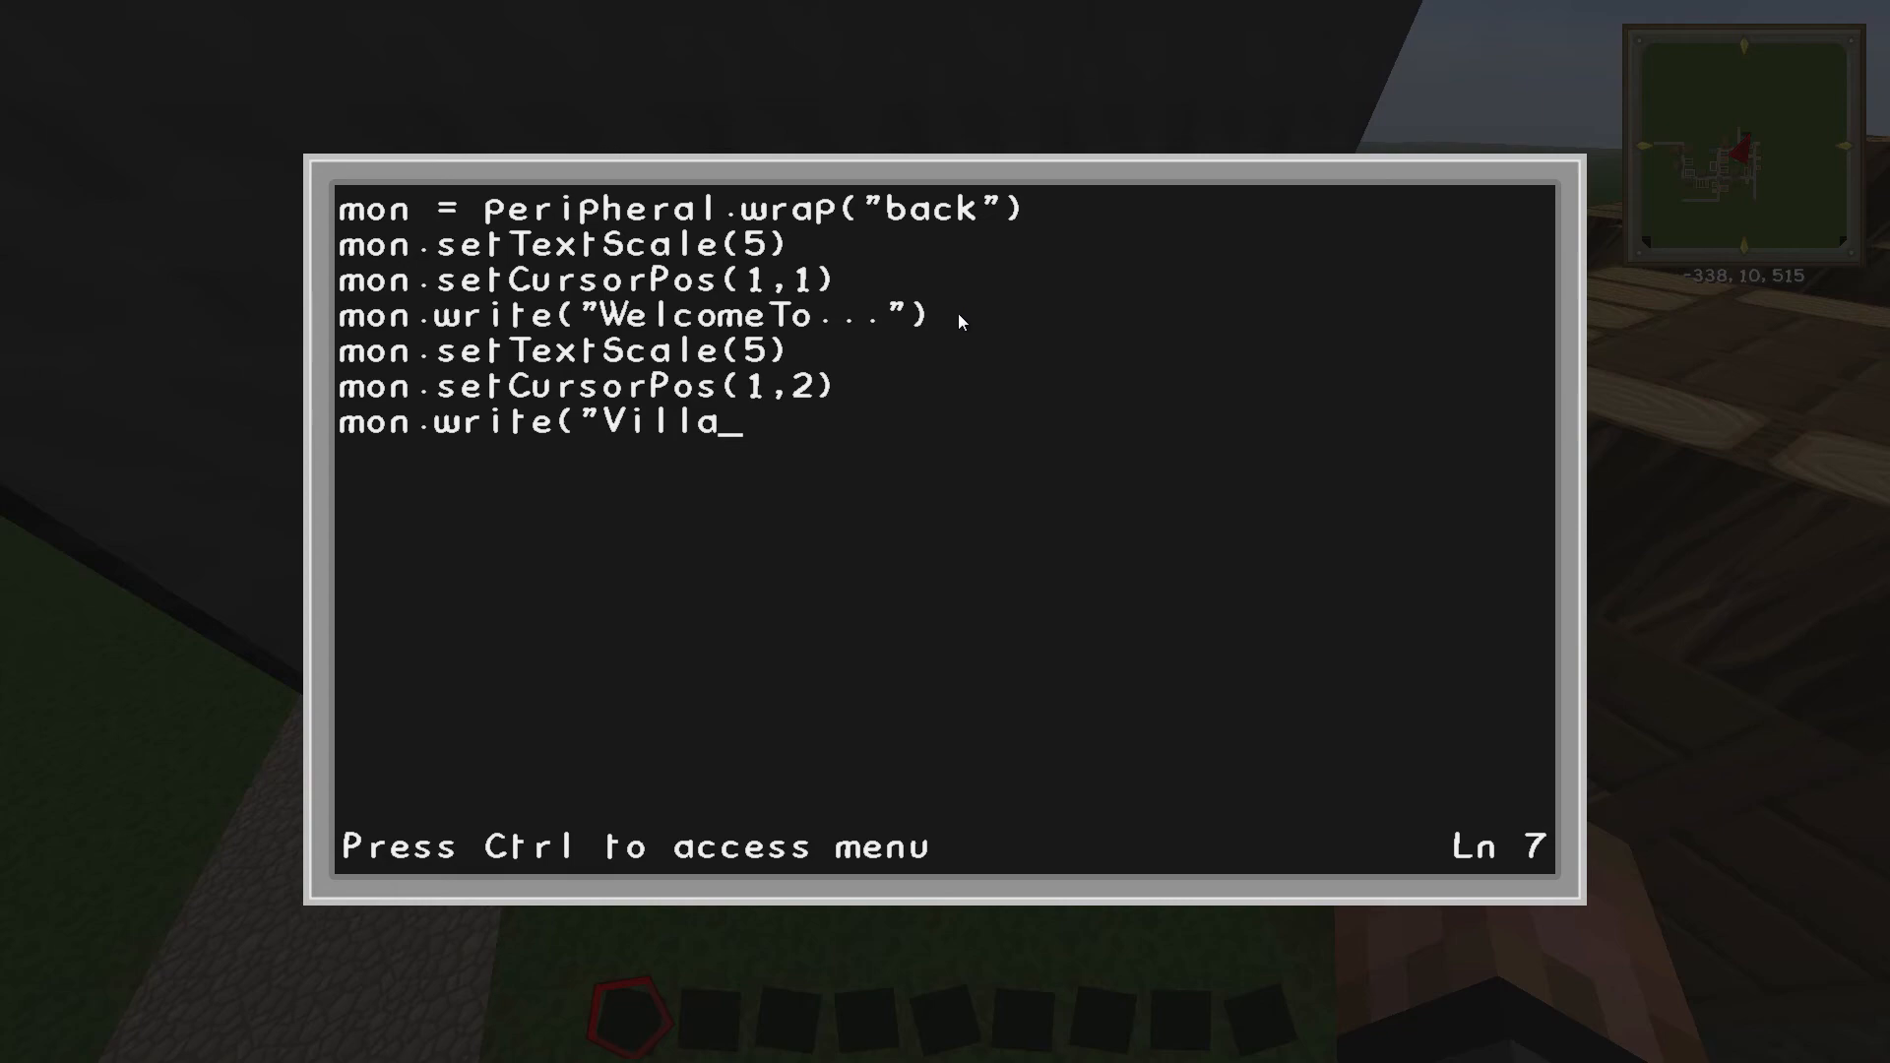
{"action": "type", "text": "ge\")"}
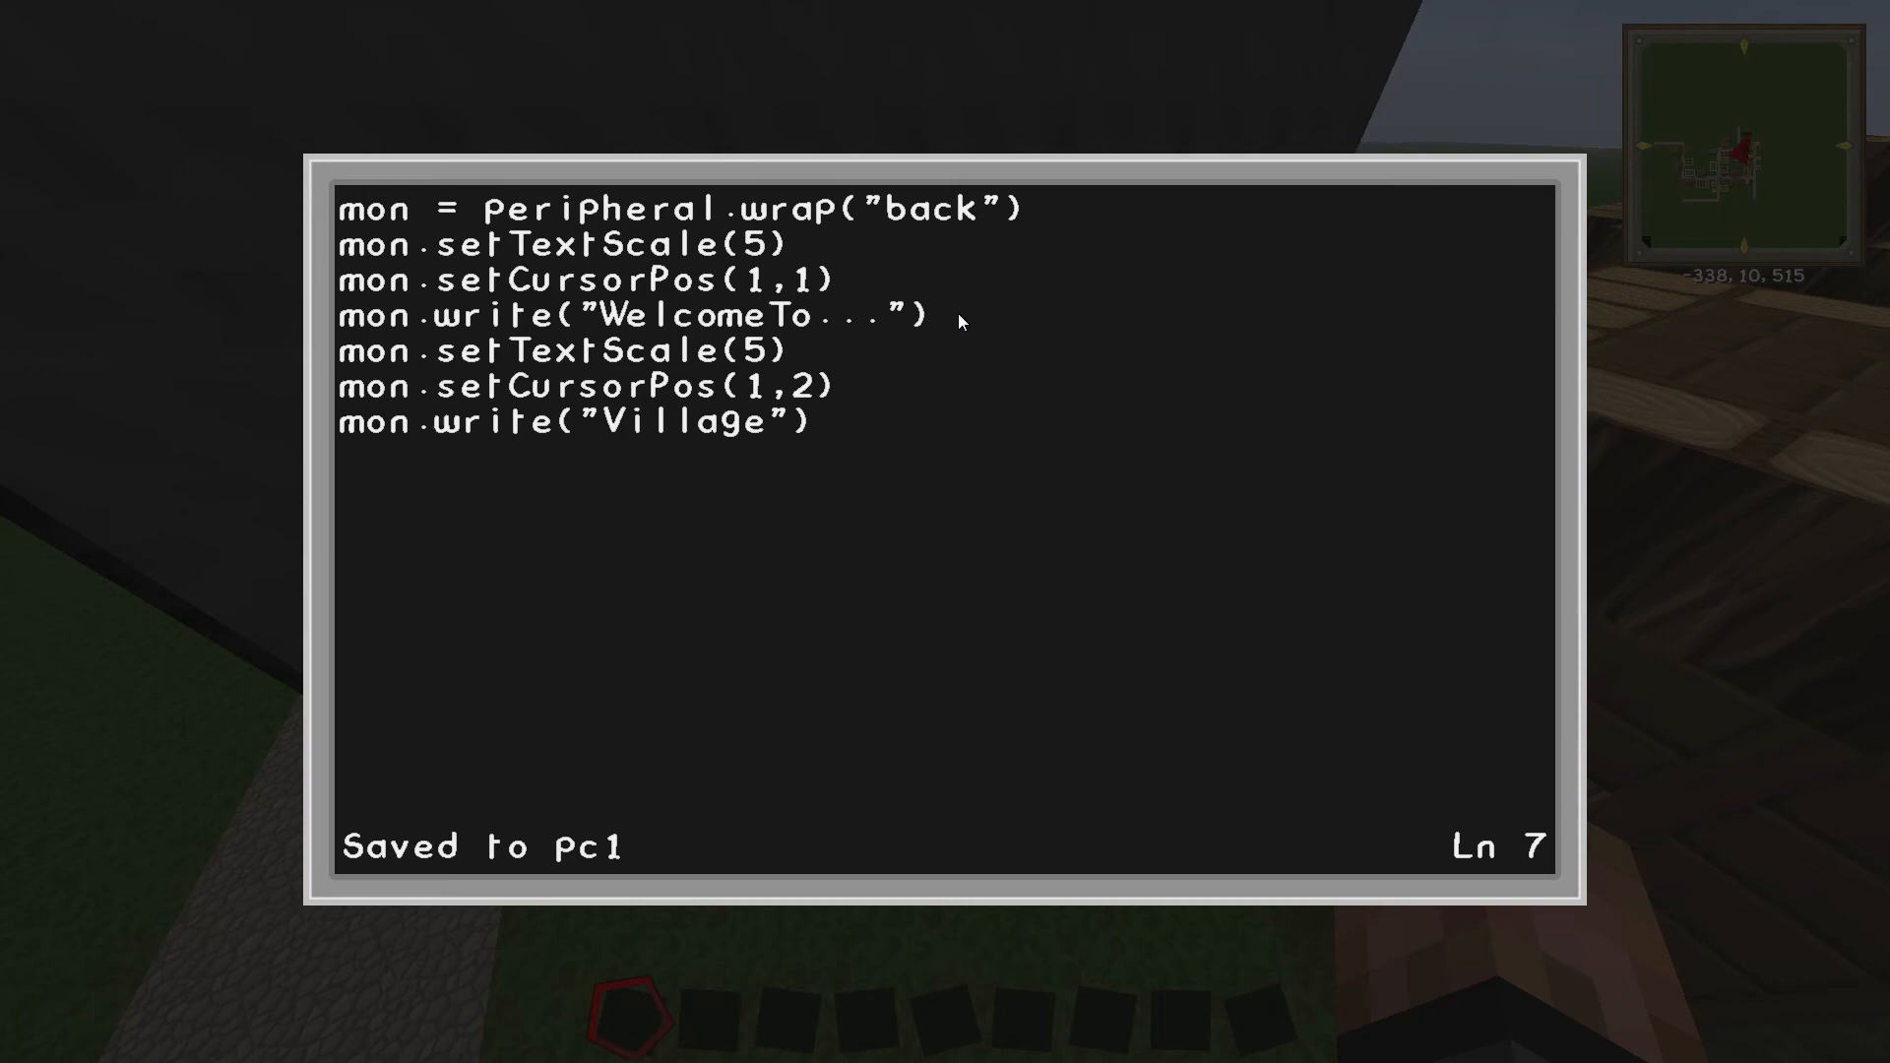